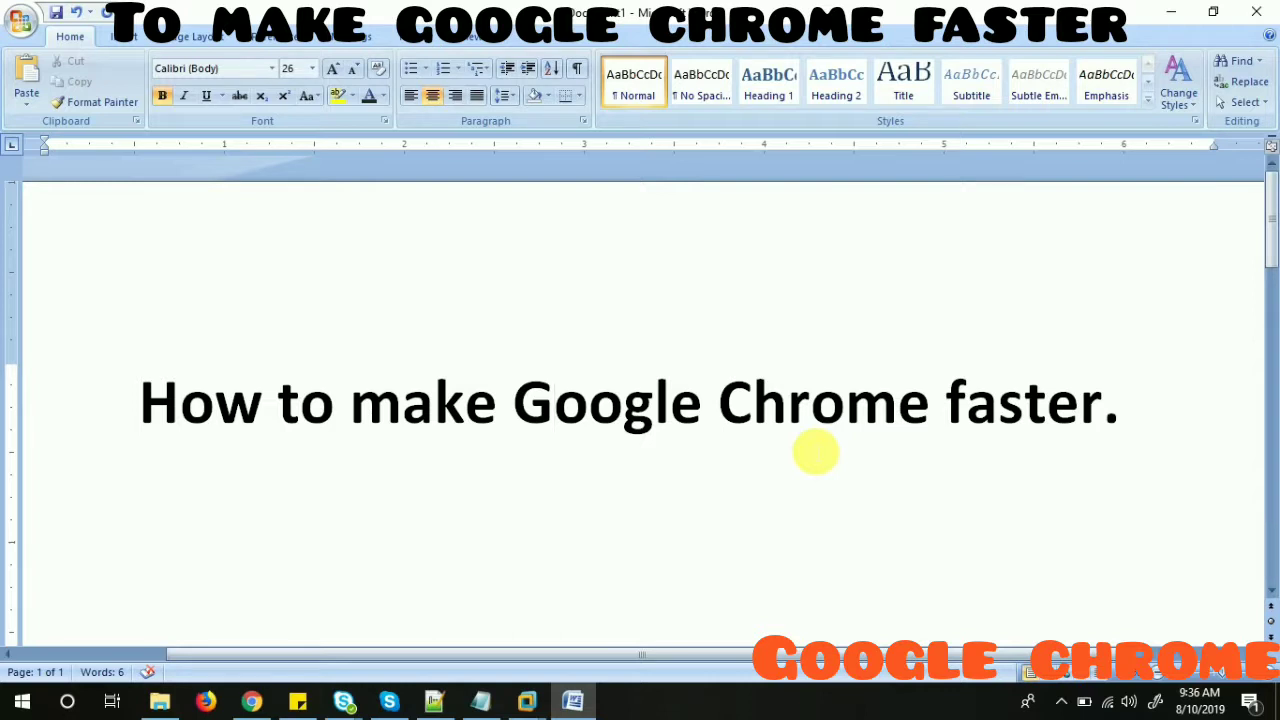
- Bring up Chrome's customize-and-control menu from the new tab page via the three-dot button
{"action": "left_click", "coordinate": [554, 402]}
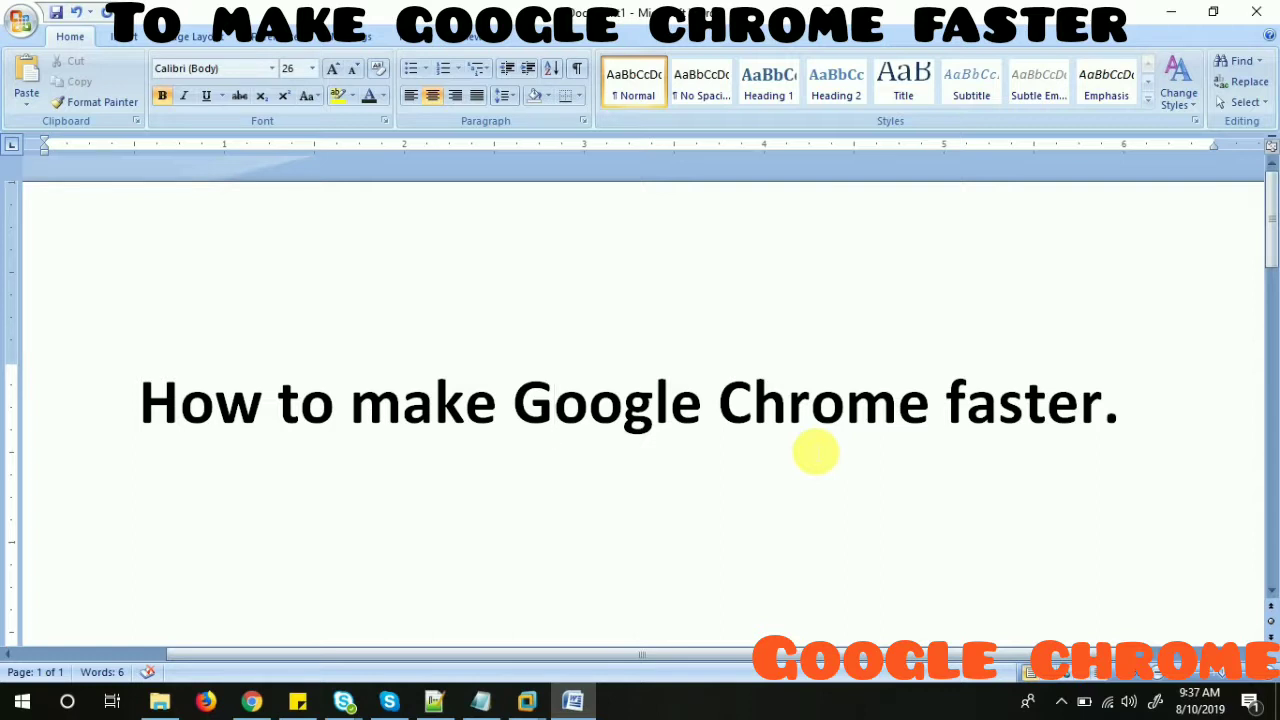
{"action": "left_click", "coordinate": [552, 402]}
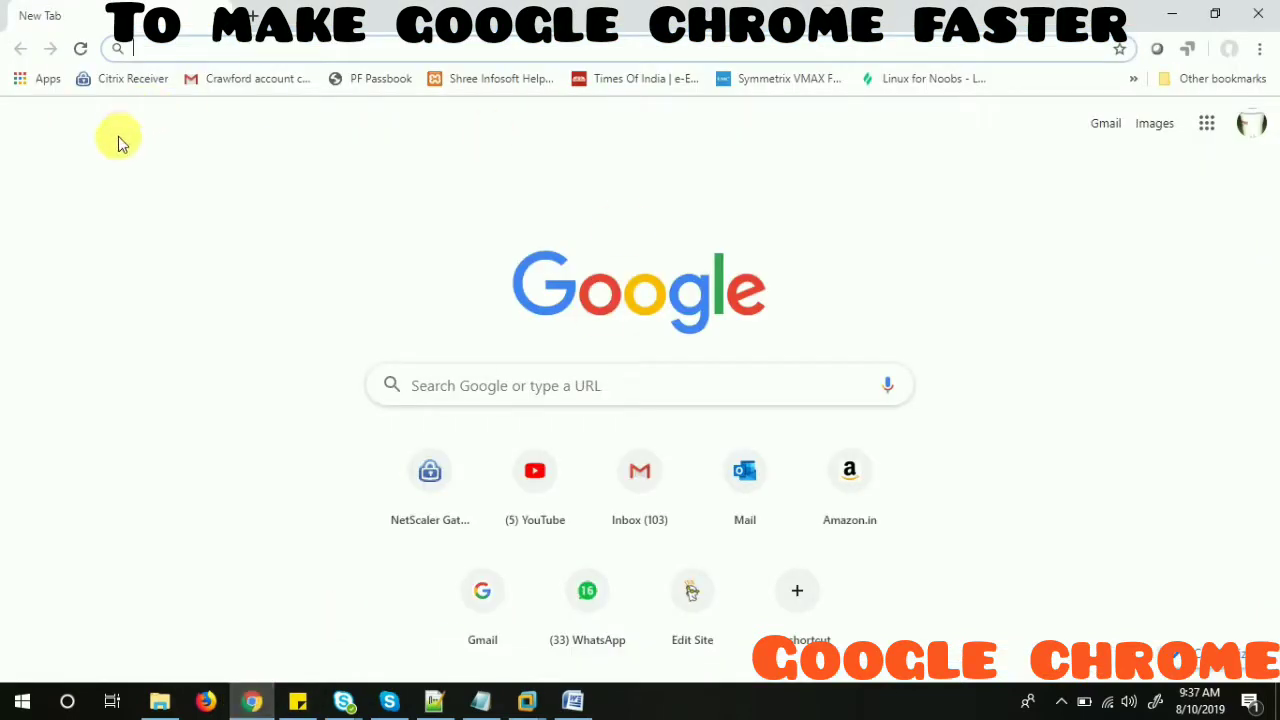
{"action": "mouse_move", "coordinate": [178, 144]}
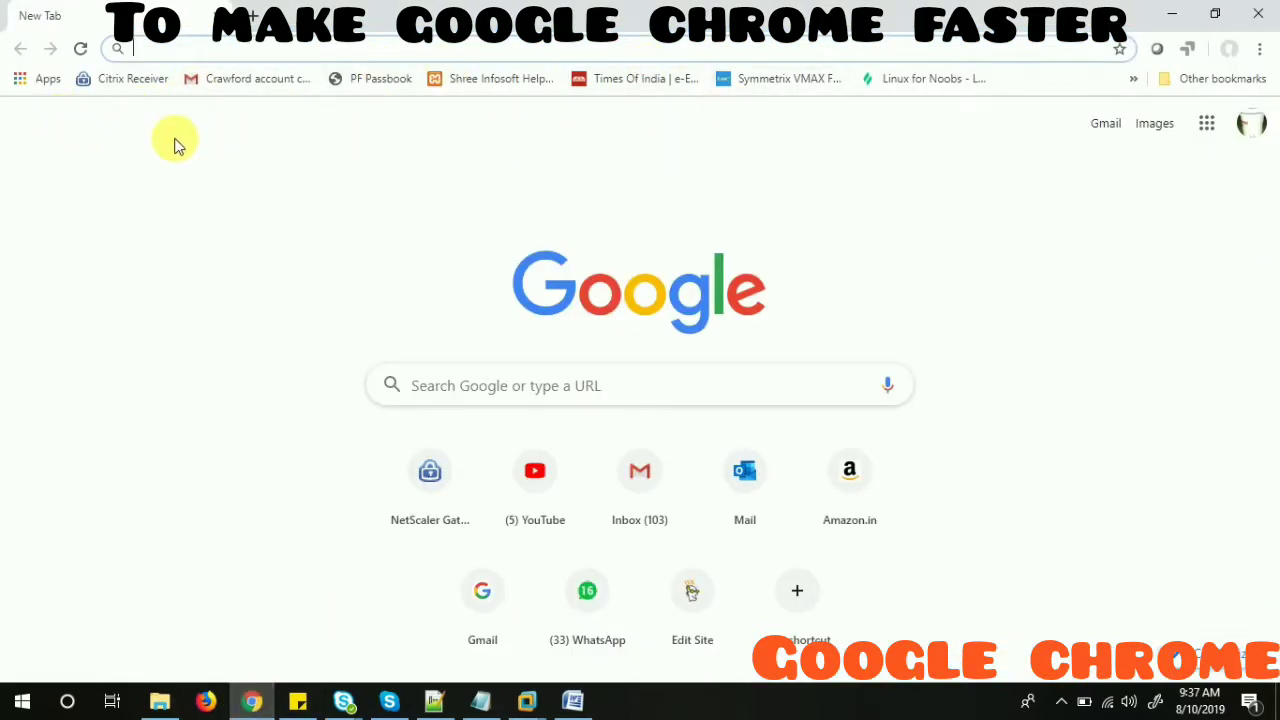
{"action": "mouse_move", "coordinate": [360, 156]}
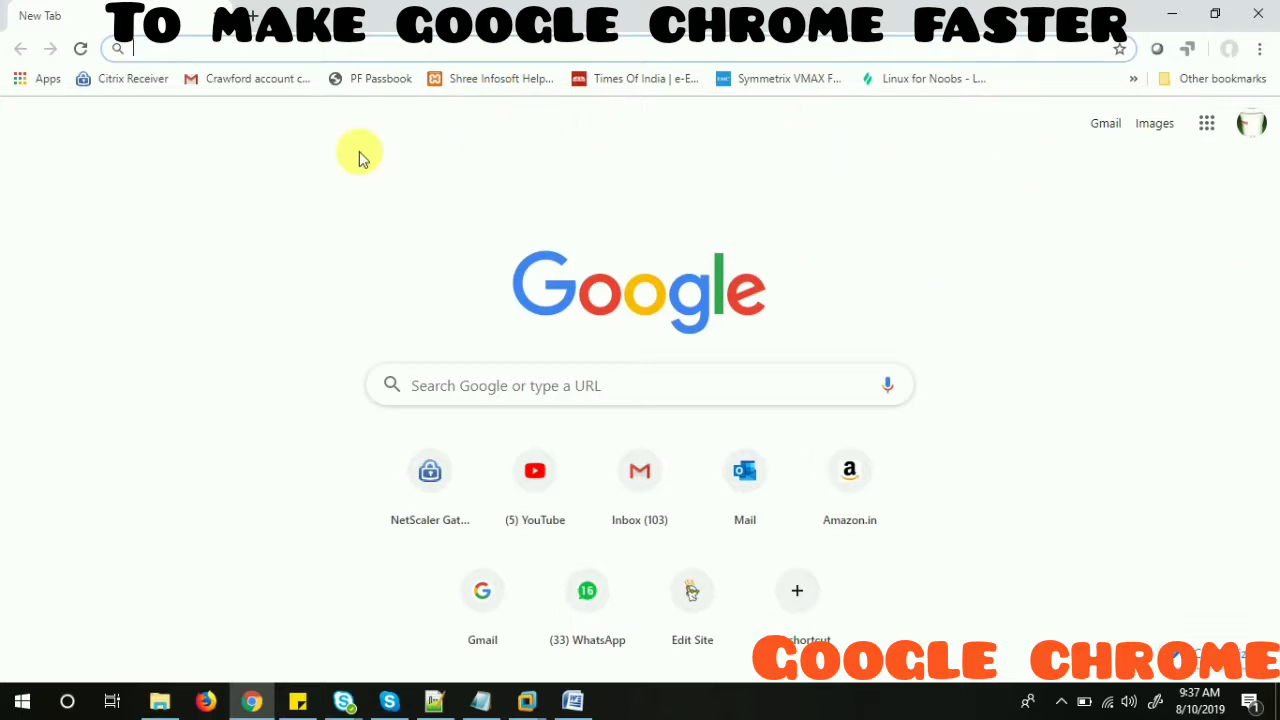
{"action": "mouse_move", "coordinate": [338, 172]}
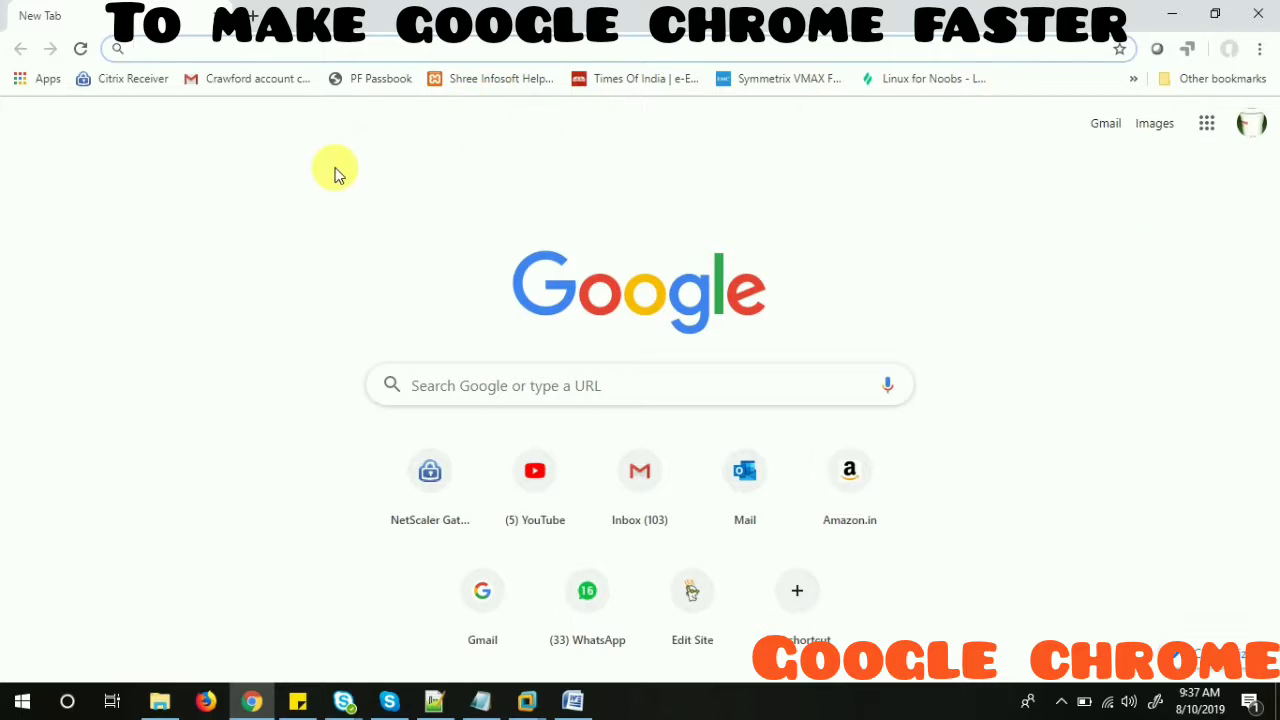
{"action": "mouse_move", "coordinate": [980, 198]}
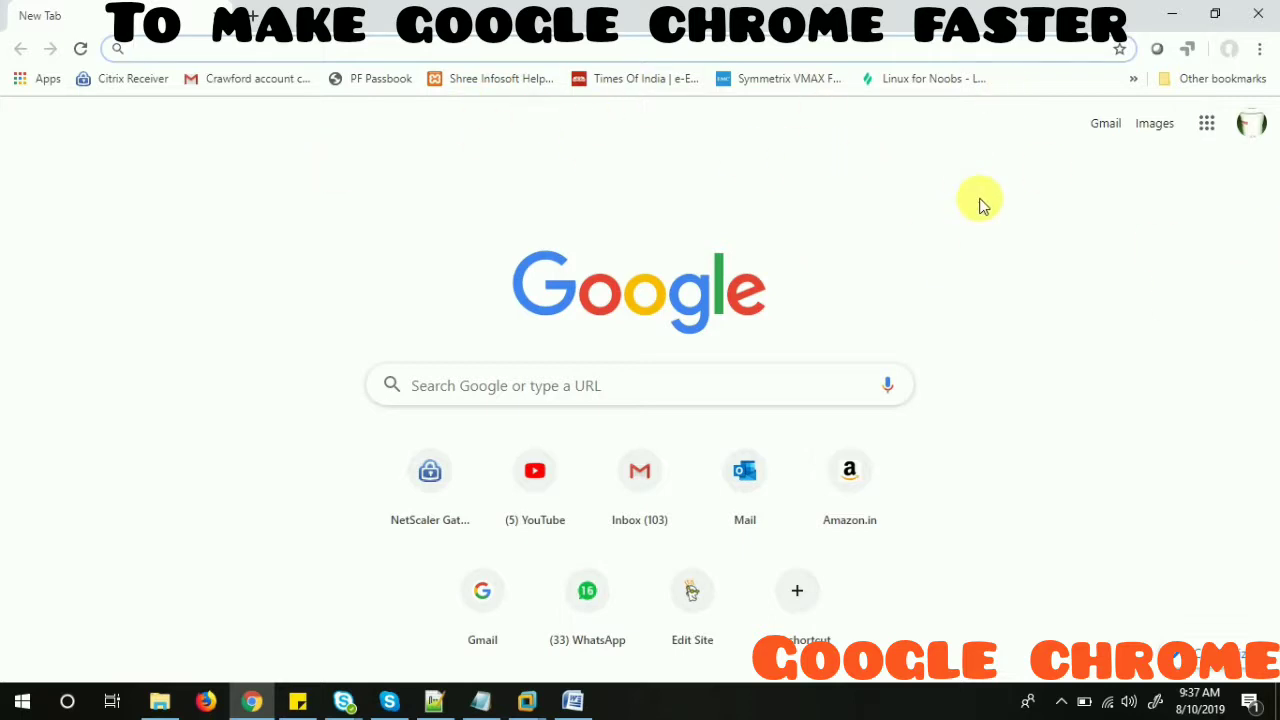
{"action": "mouse_move", "coordinate": [1260, 48]}
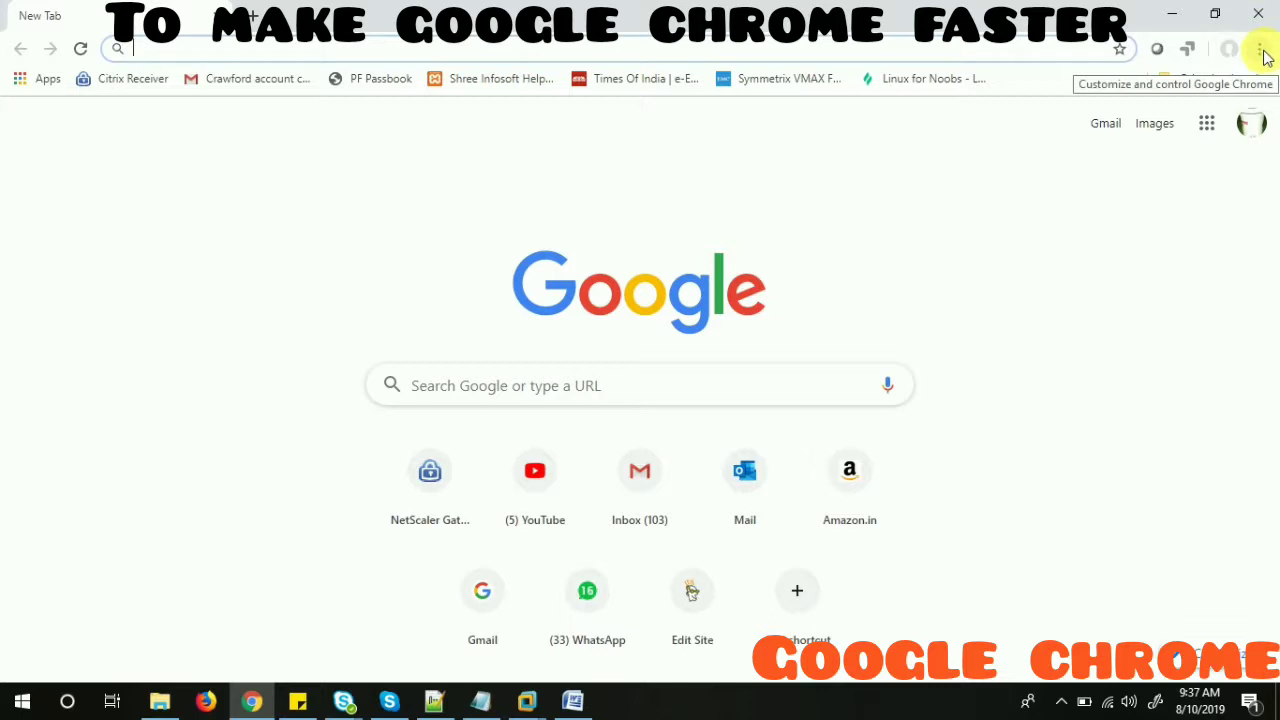
{"action": "left_click", "coordinate": [1260, 48]}
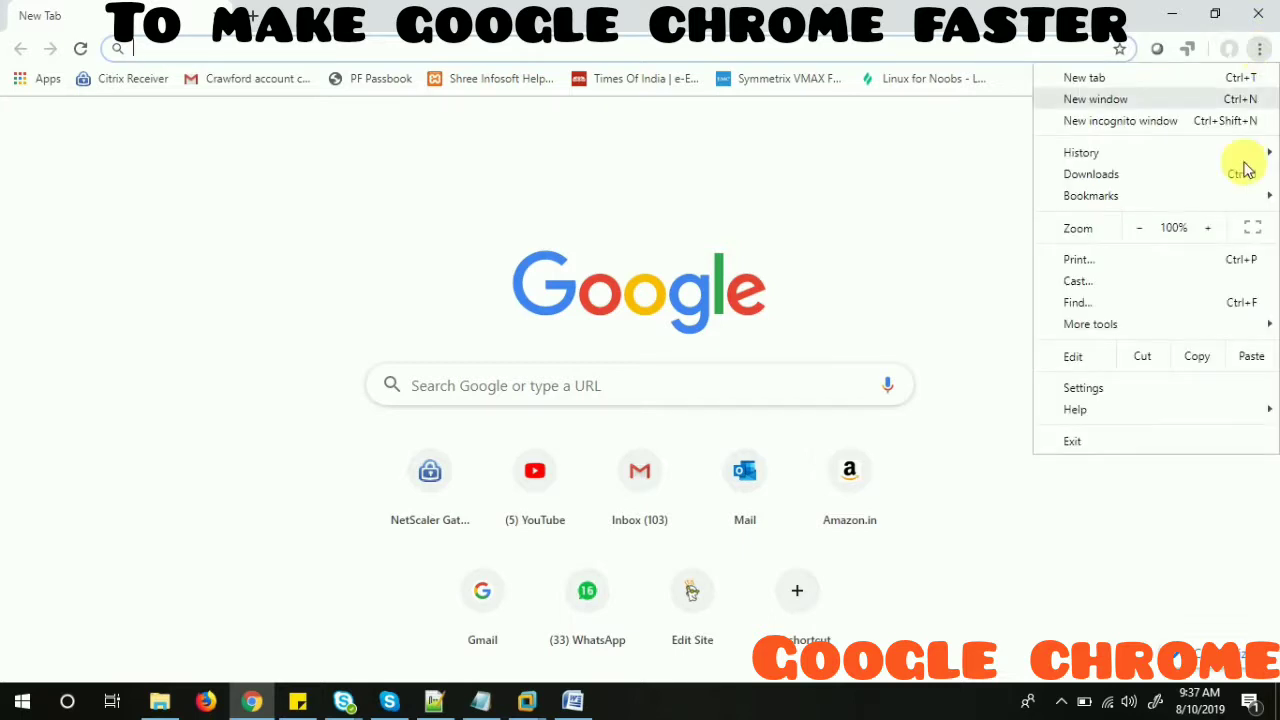
{"action": "mouse_move", "coordinate": [1180, 388]}
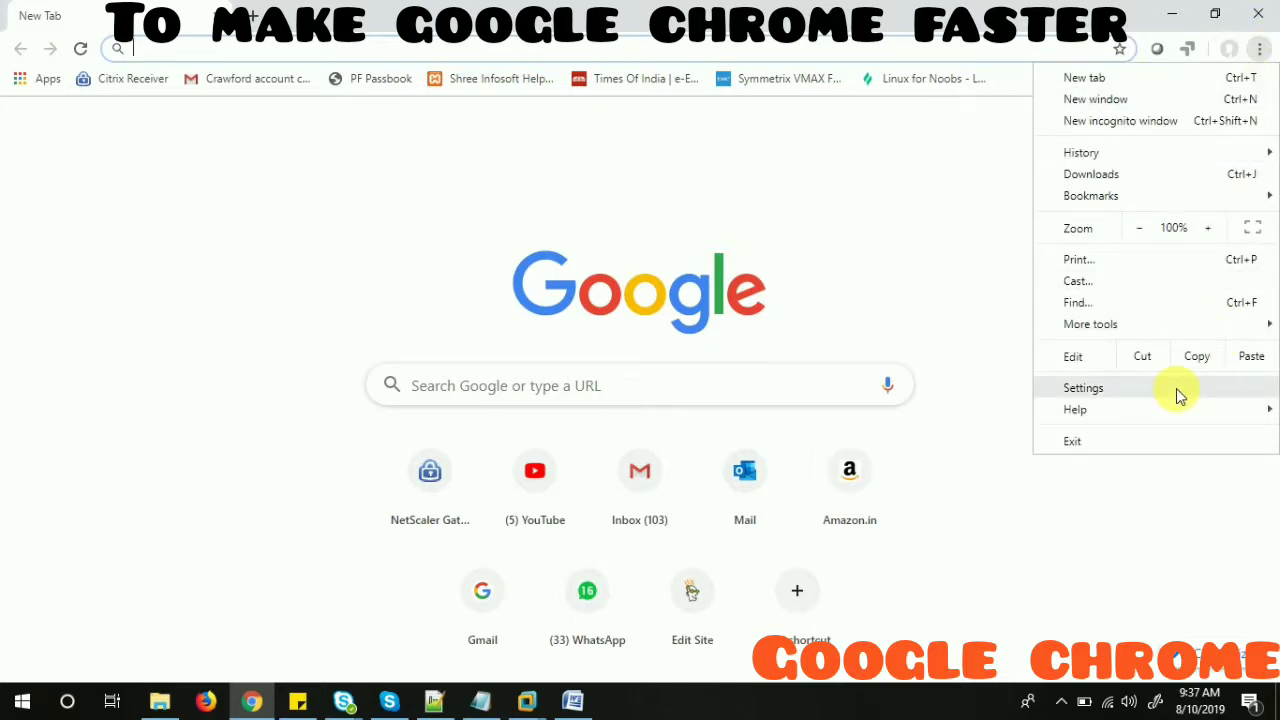
- Go to Settings and expand Advanced to reach the Privacy and security section
{"action": "left_click", "coordinate": [1084, 388]}
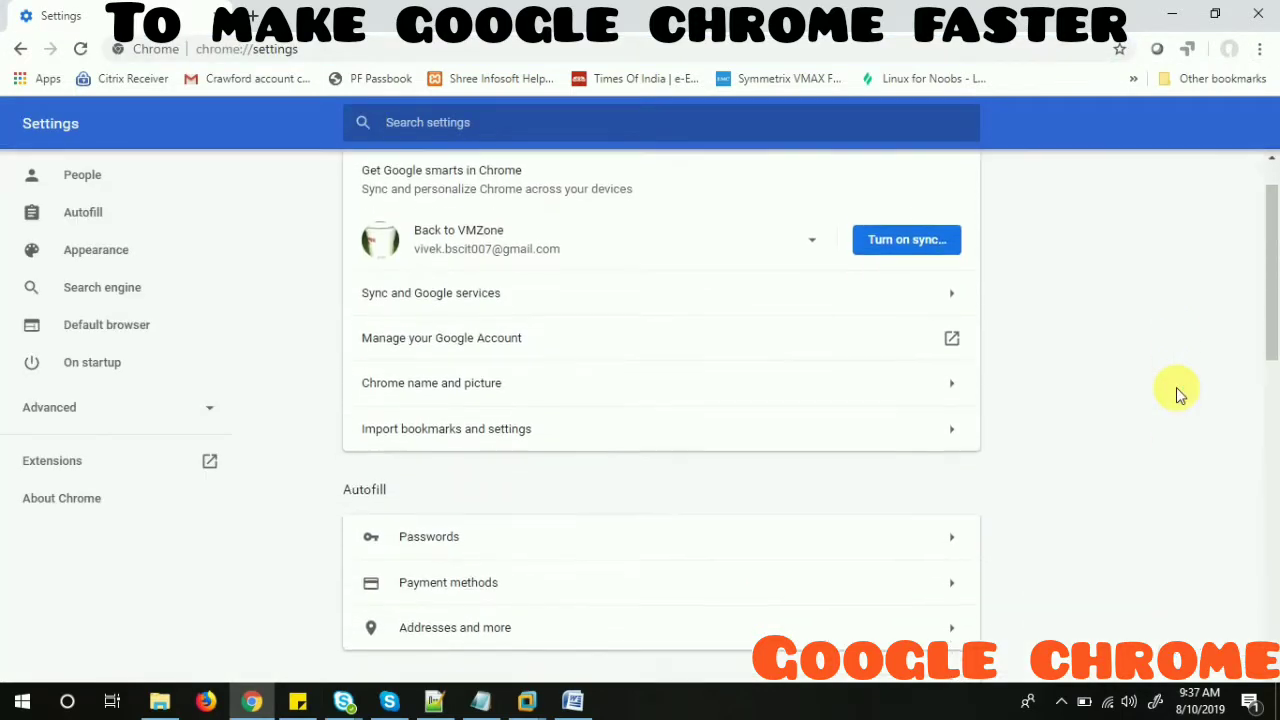
{"action": "scroll", "scroll_direction": "down", "scroll_amount": 3}
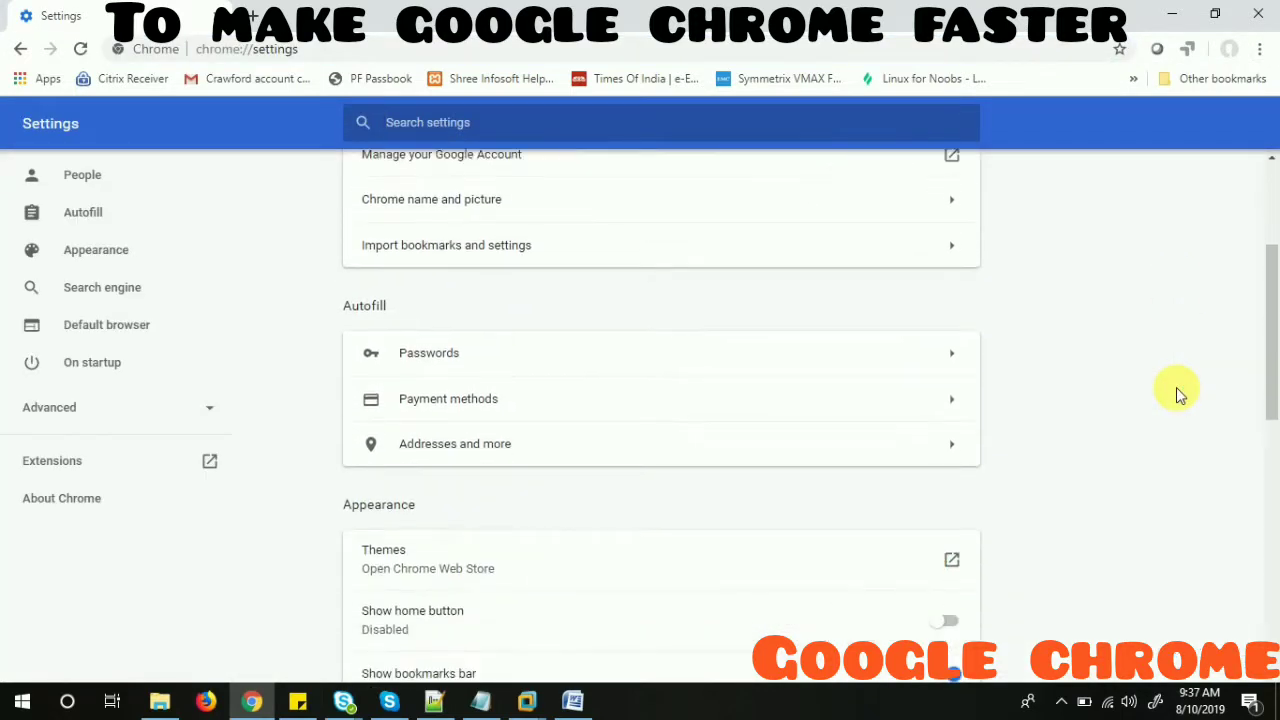
{"action": "scroll", "scroll_direction": "down", "scroll_amount": 3}
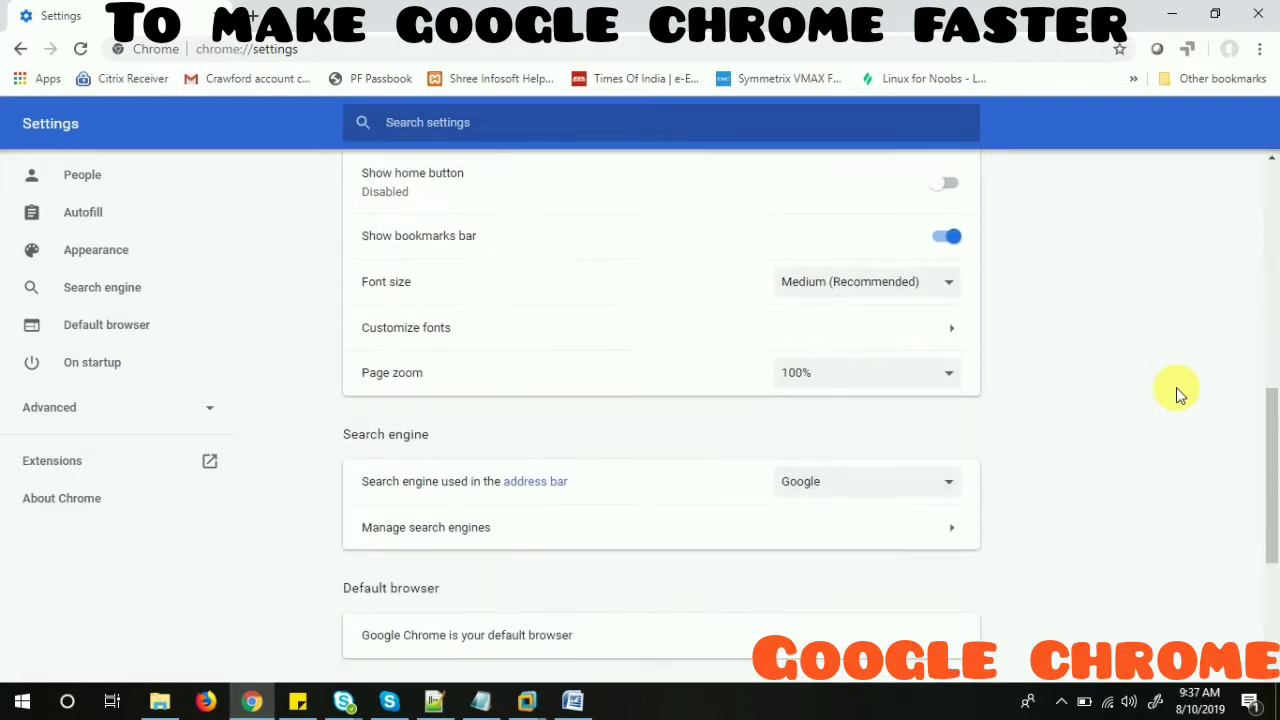
{"action": "scroll", "scroll_direction": "down", "scroll_amount": 3}
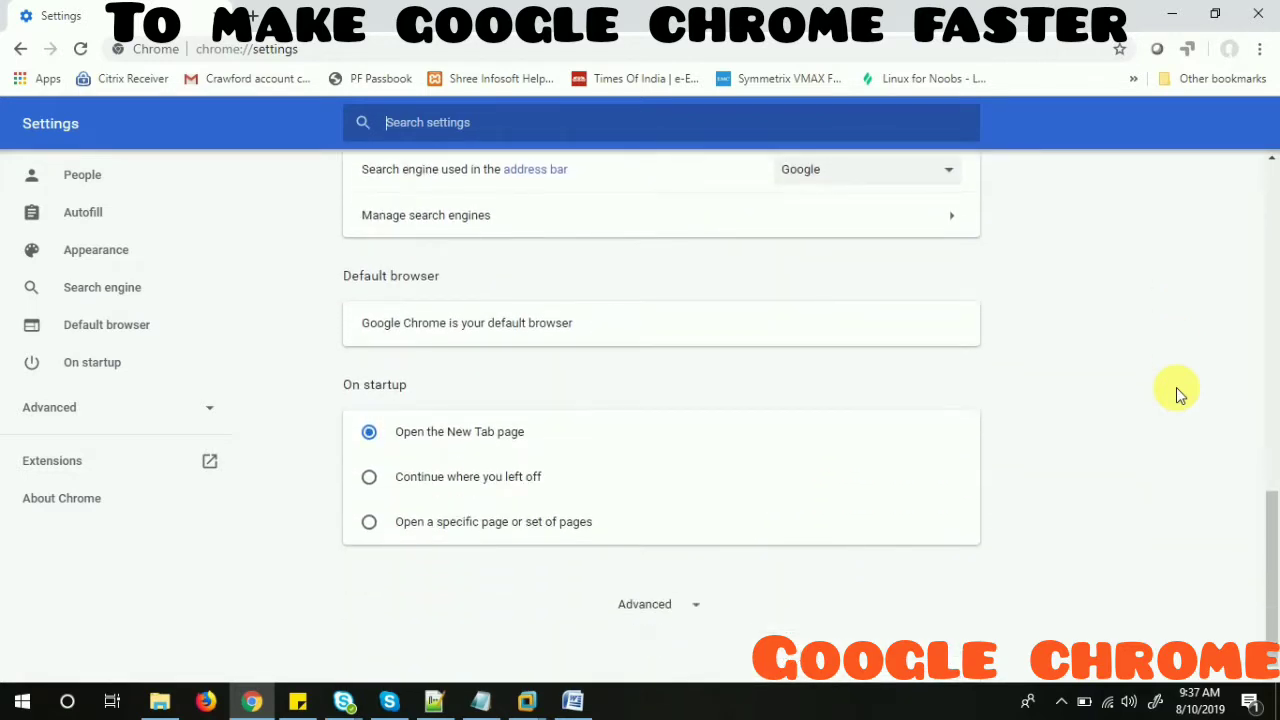
{"action": "mouse_move", "coordinate": [644, 604]}
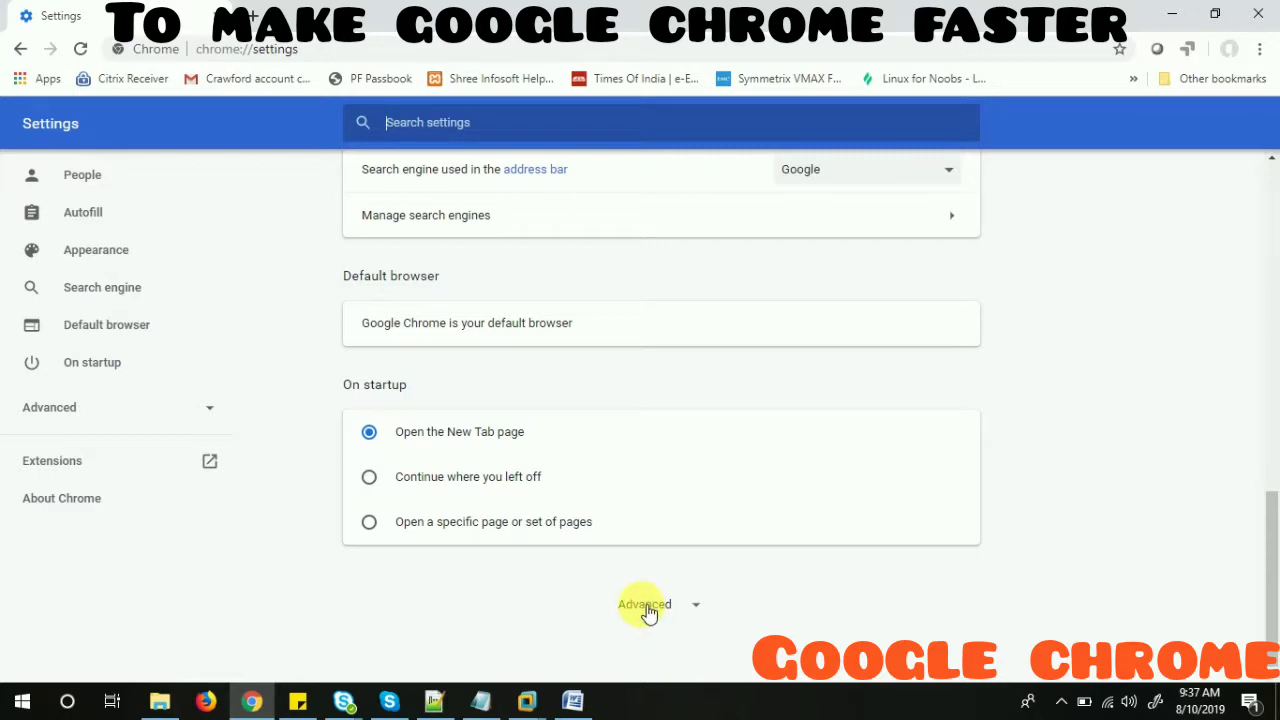
{"action": "left_click", "coordinate": [644, 604]}
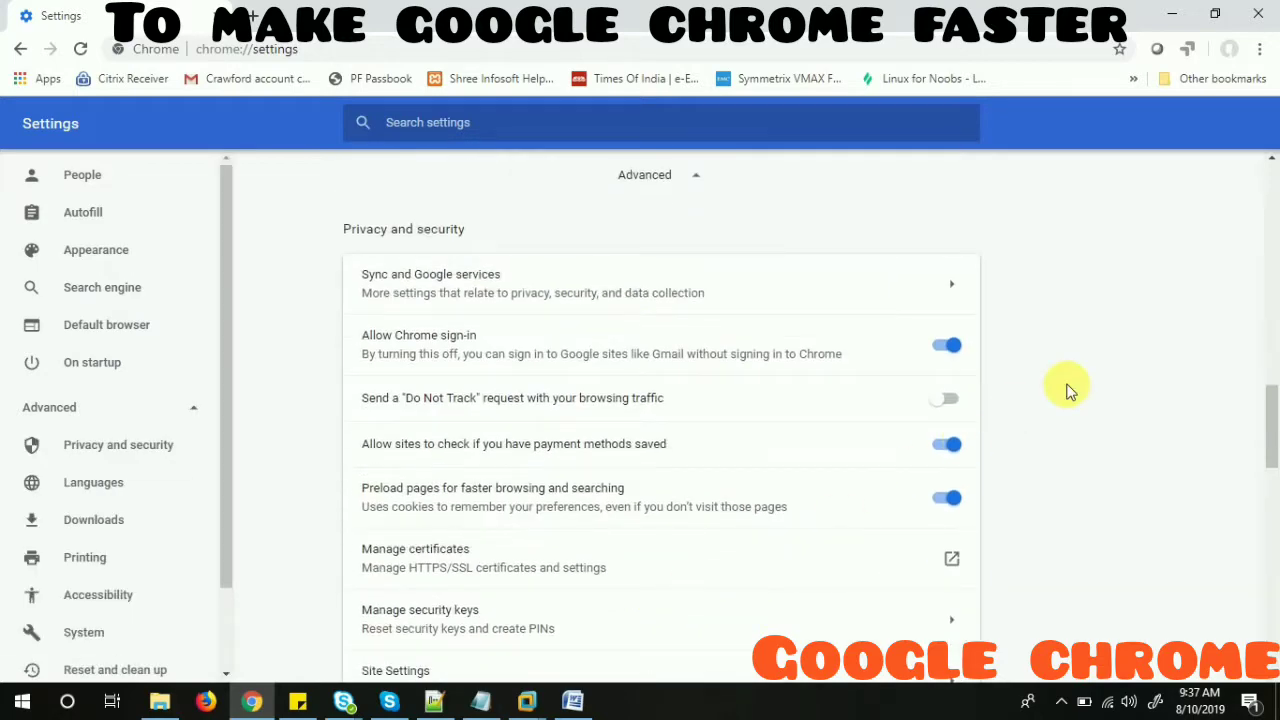
{"action": "scroll", "scroll_direction": "down", "scroll_amount": 3}
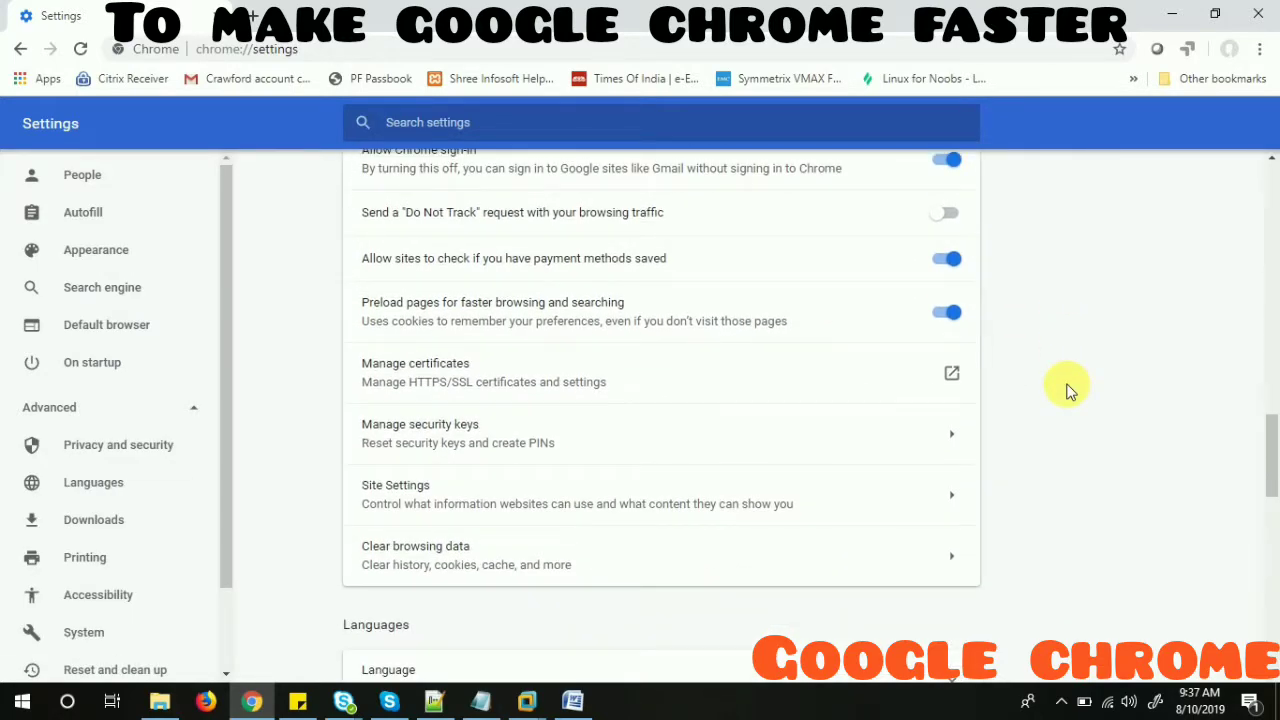
{"action": "mouse_move", "coordinate": [416, 552]}
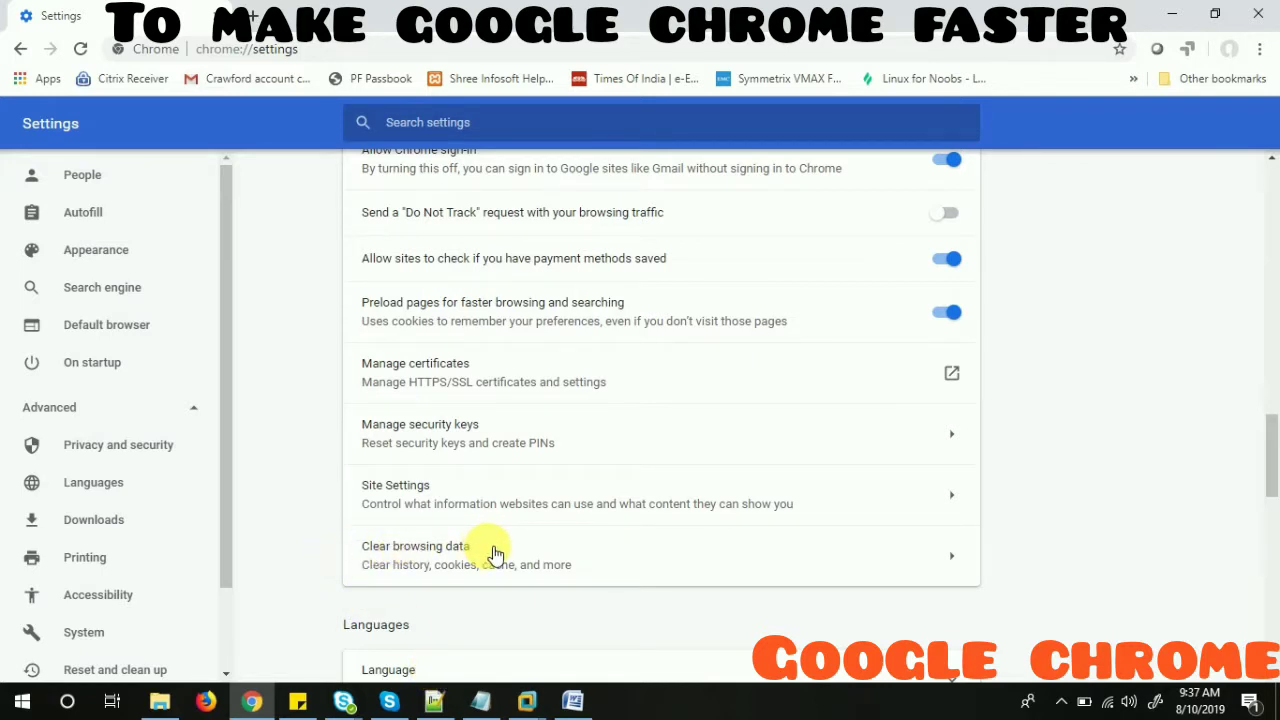
{"action": "left_click", "coordinate": [466, 556]}
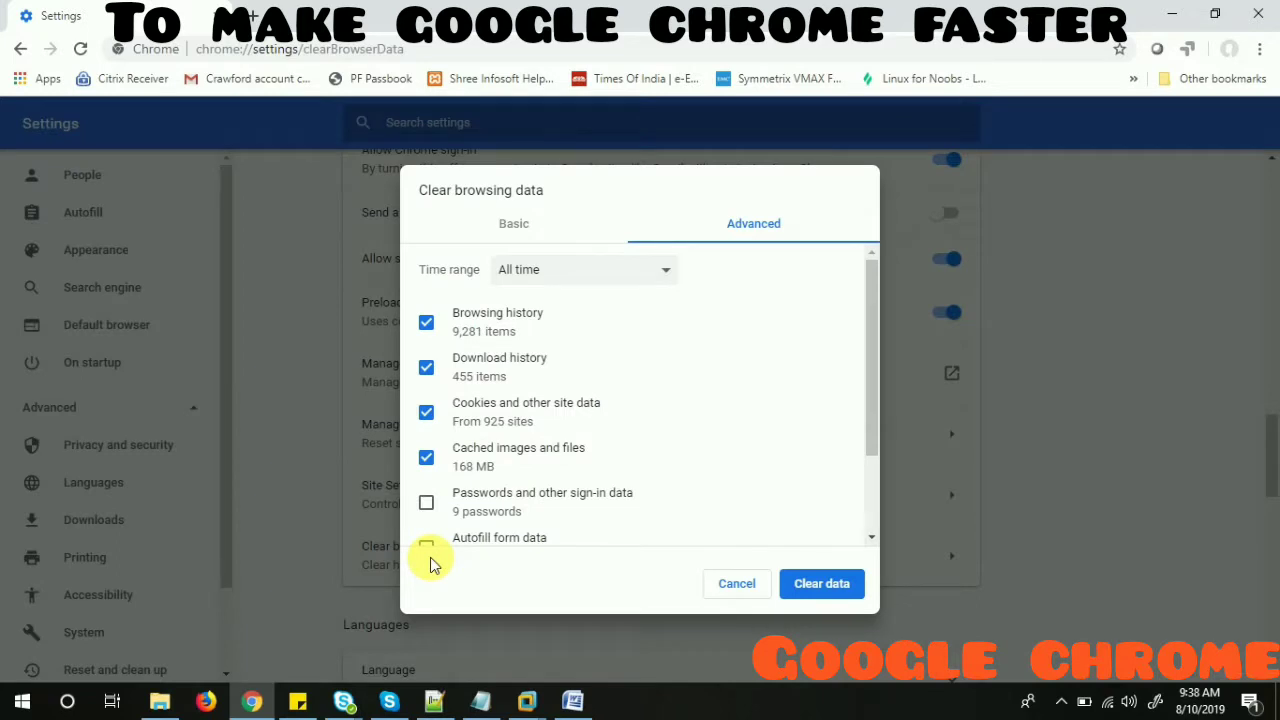
{"action": "mouse_move", "coordinate": [578, 230]}
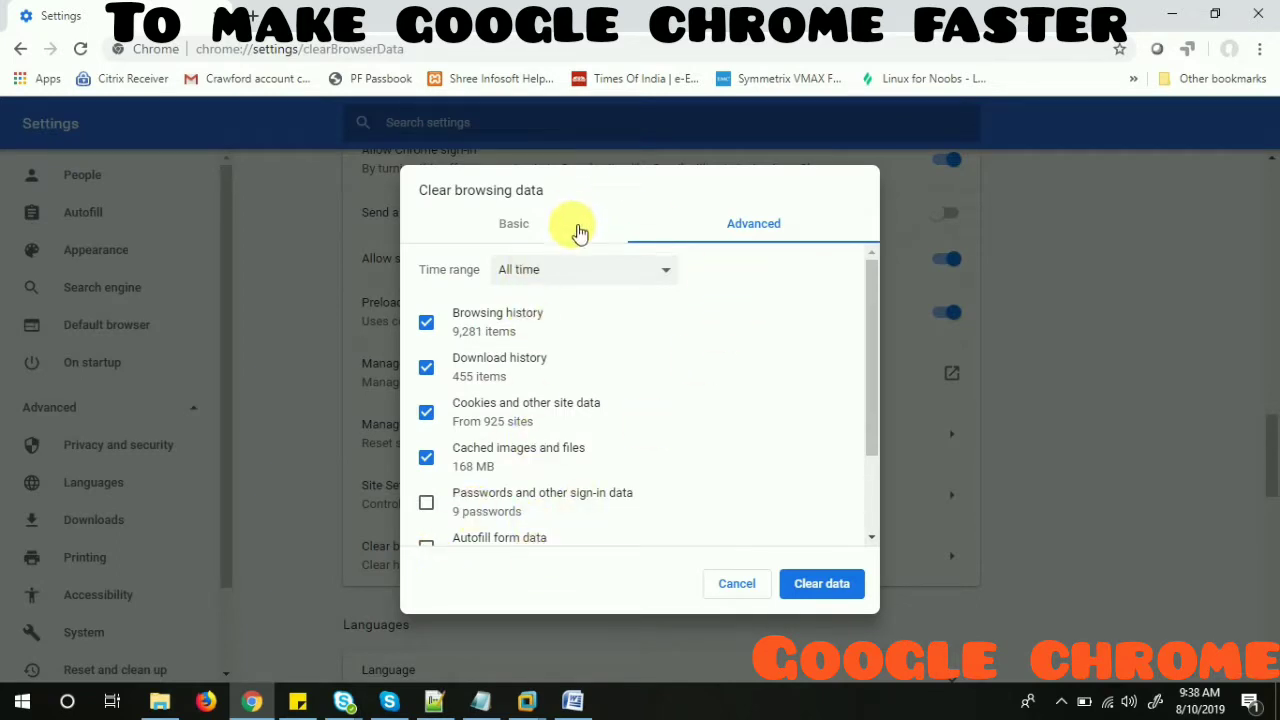
{"action": "mouse_move", "coordinate": [810, 330]}
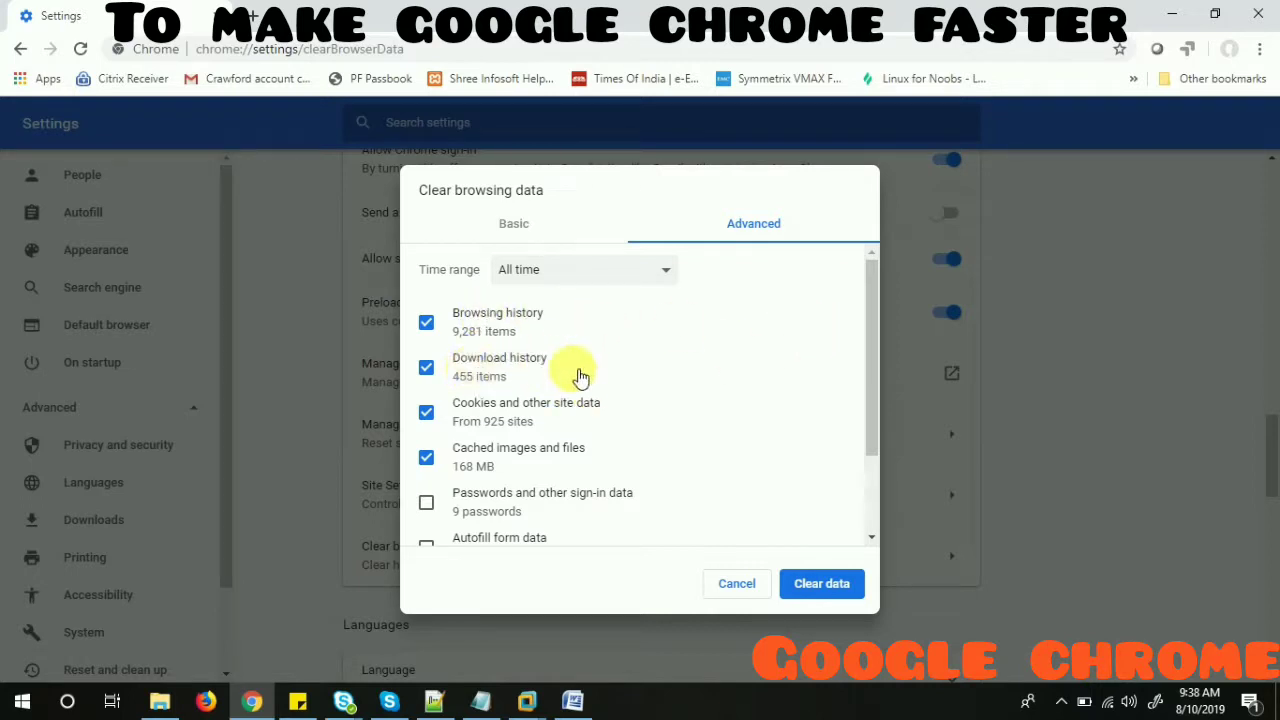
{"action": "mouse_move", "coordinate": [556, 414]}
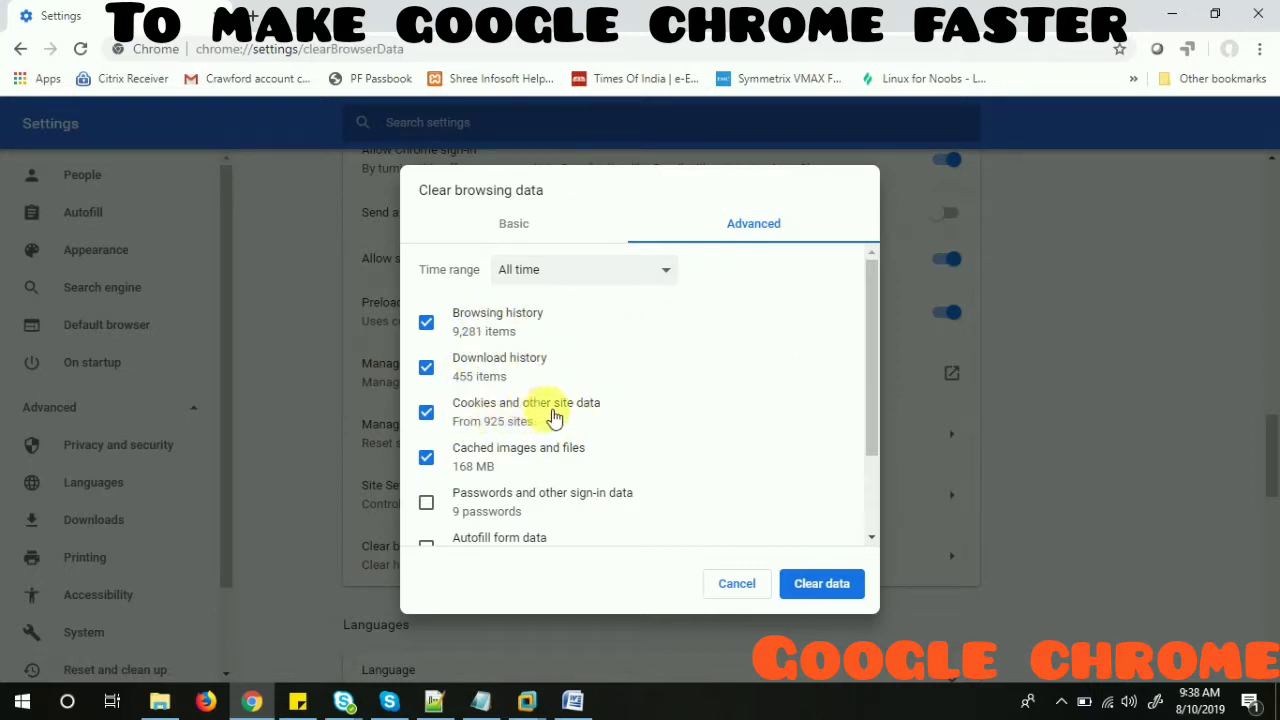
{"action": "mouse_move", "coordinate": [544, 464]}
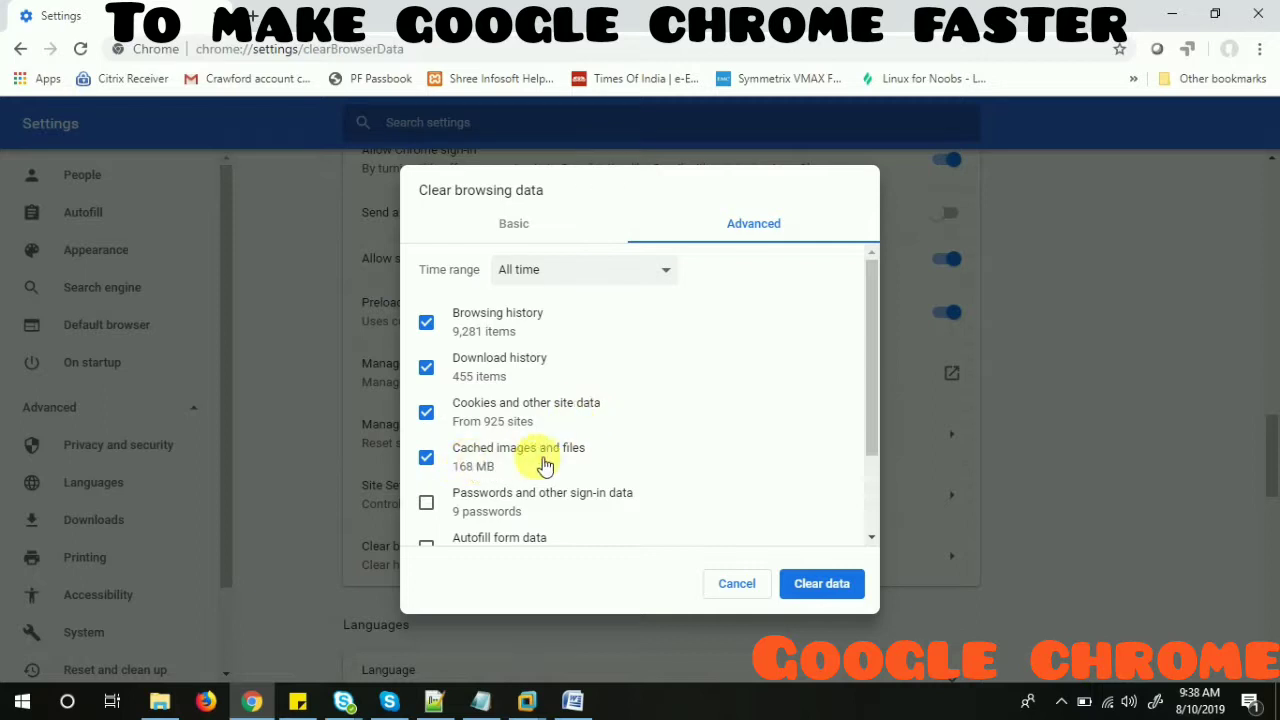
{"action": "mouse_move", "coordinate": [558, 462]}
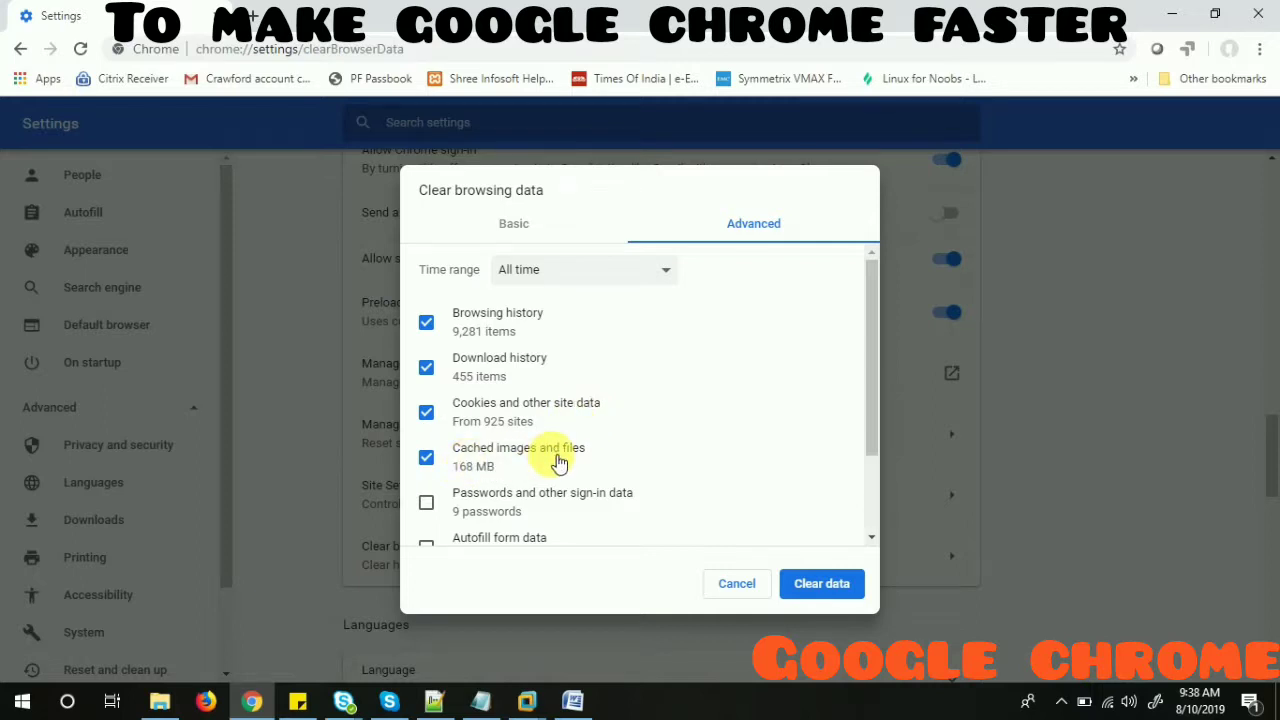
{"action": "mouse_move", "coordinate": [518, 344]}
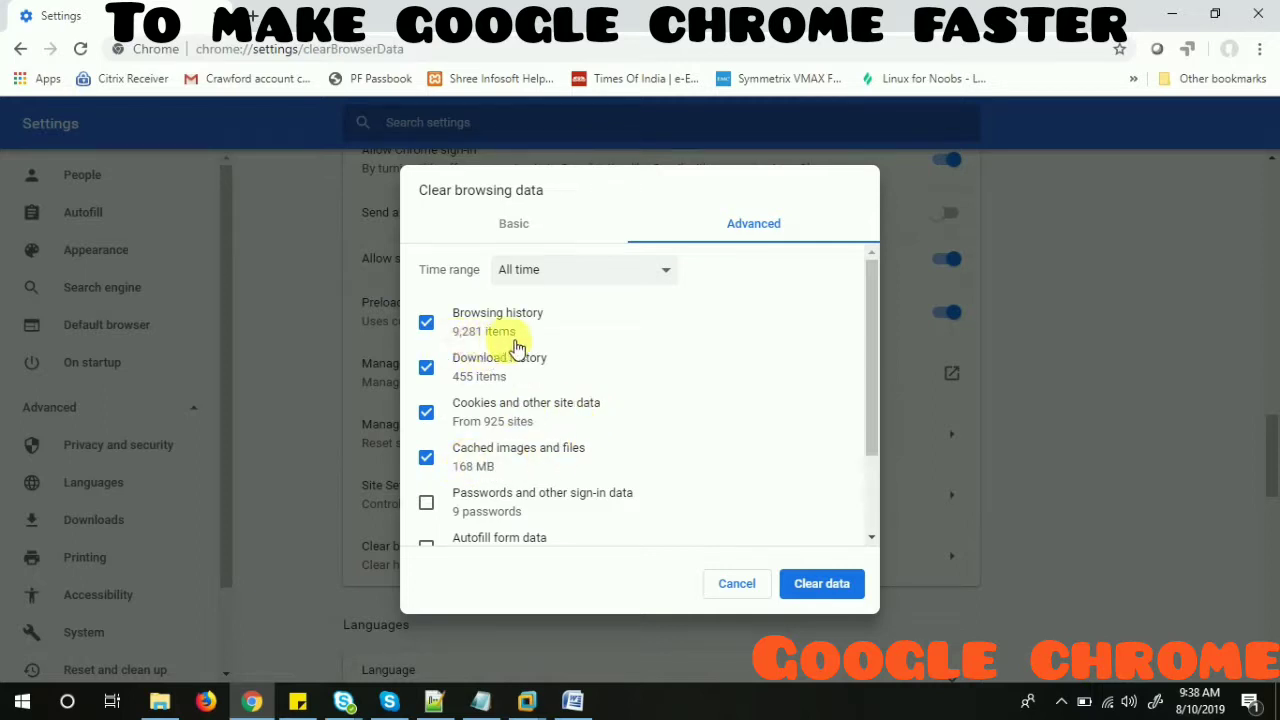
{"action": "mouse_move", "coordinate": [518, 384]}
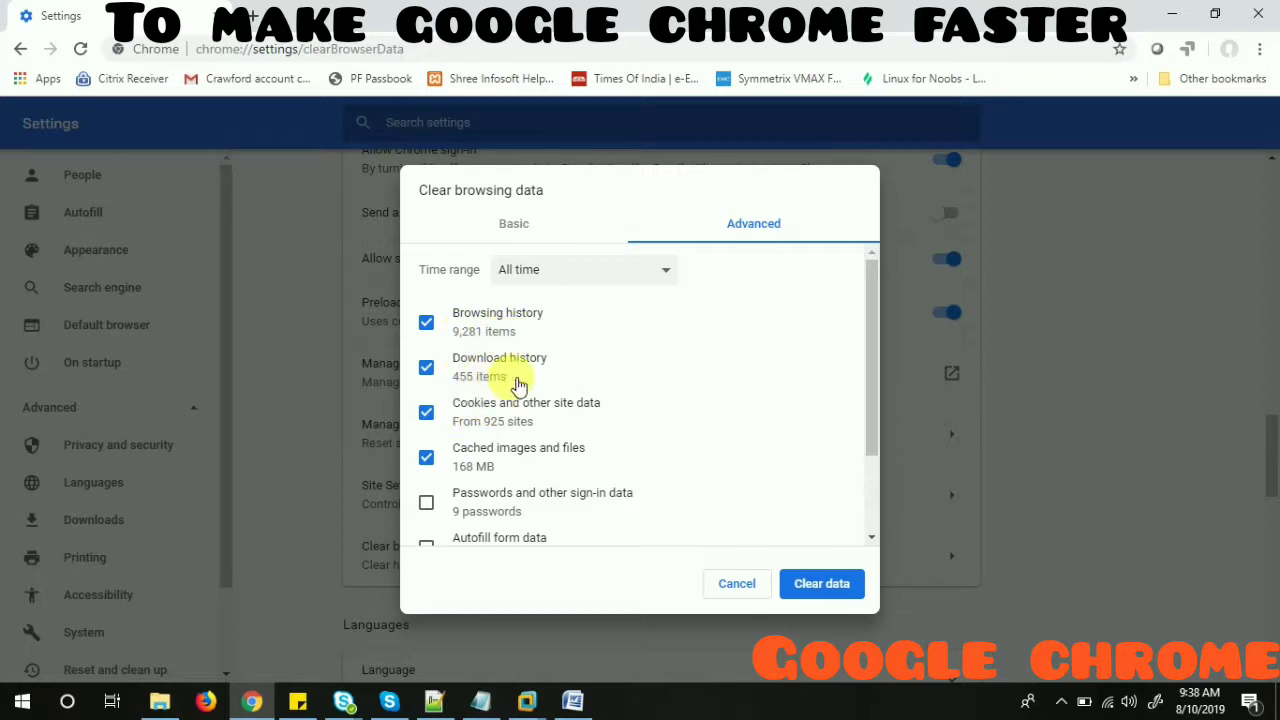
{"action": "mouse_move", "coordinate": [470, 340]}
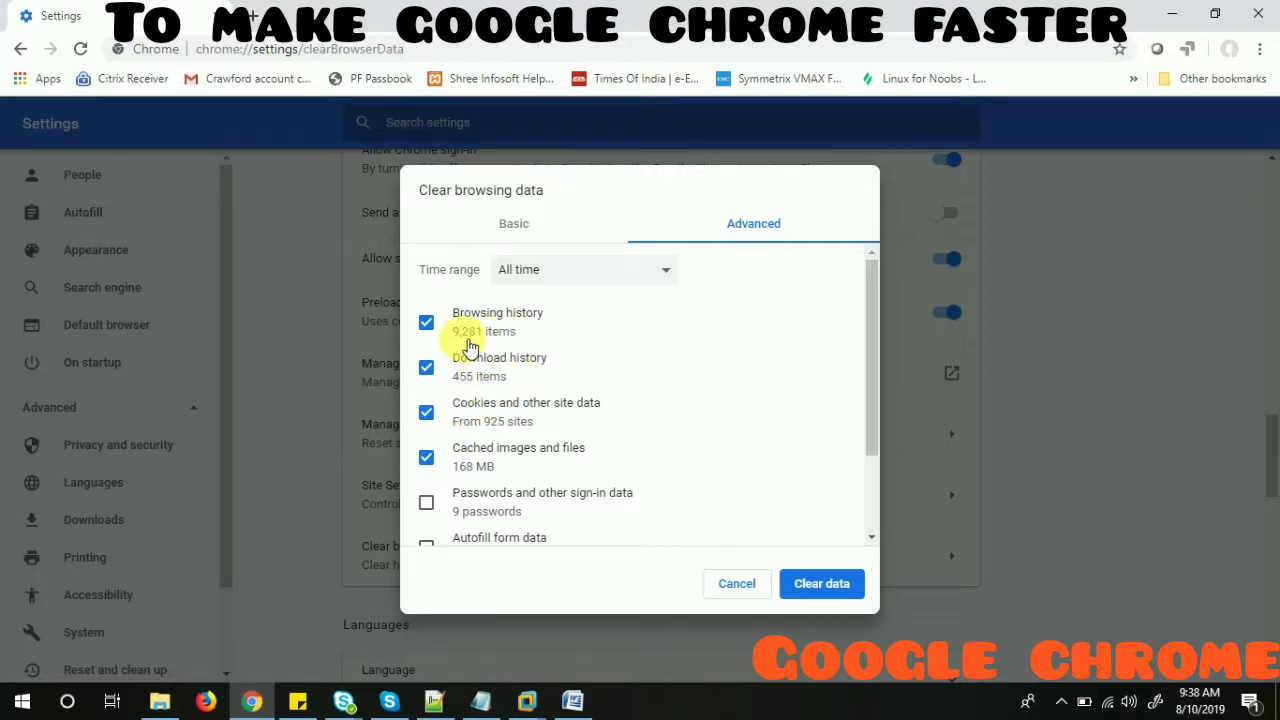
{"action": "mouse_move", "coordinate": [728, 308]}
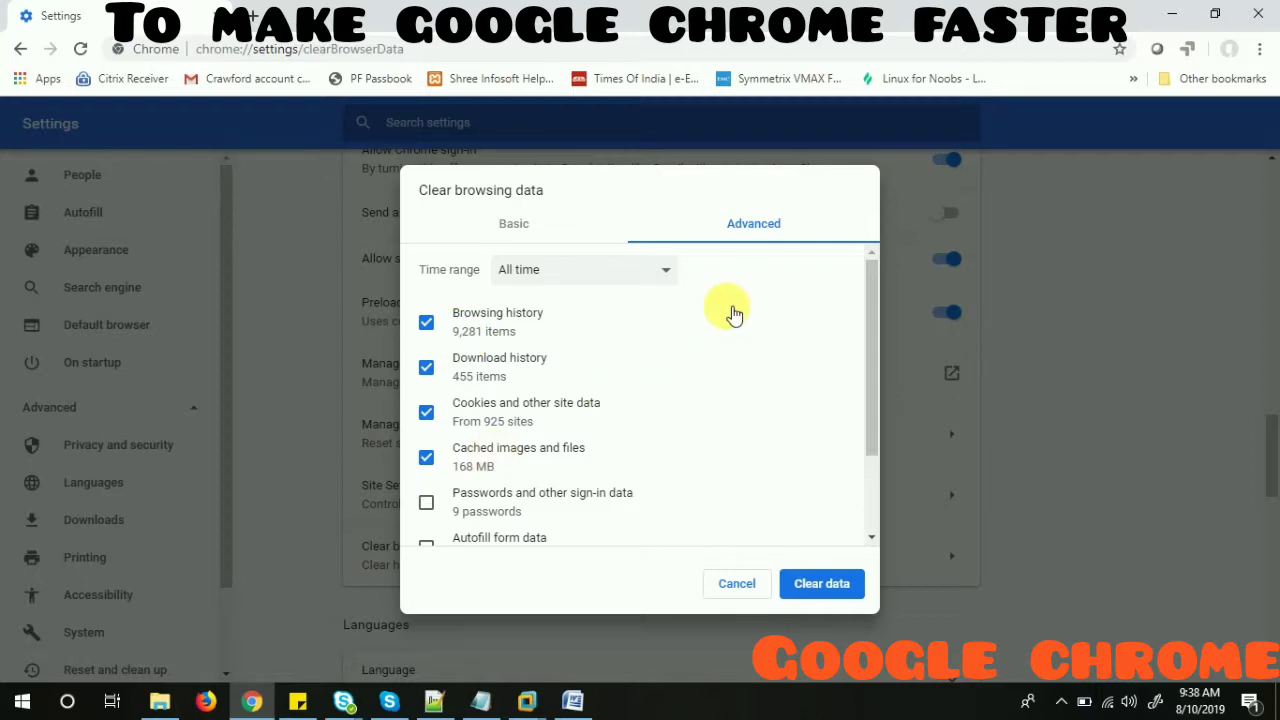
- Untick Browsing history, leaving Download history, Cookies and Cached images checked for clearing
{"action": "scroll", "scroll_direction": "down", "scroll_amount": 3}
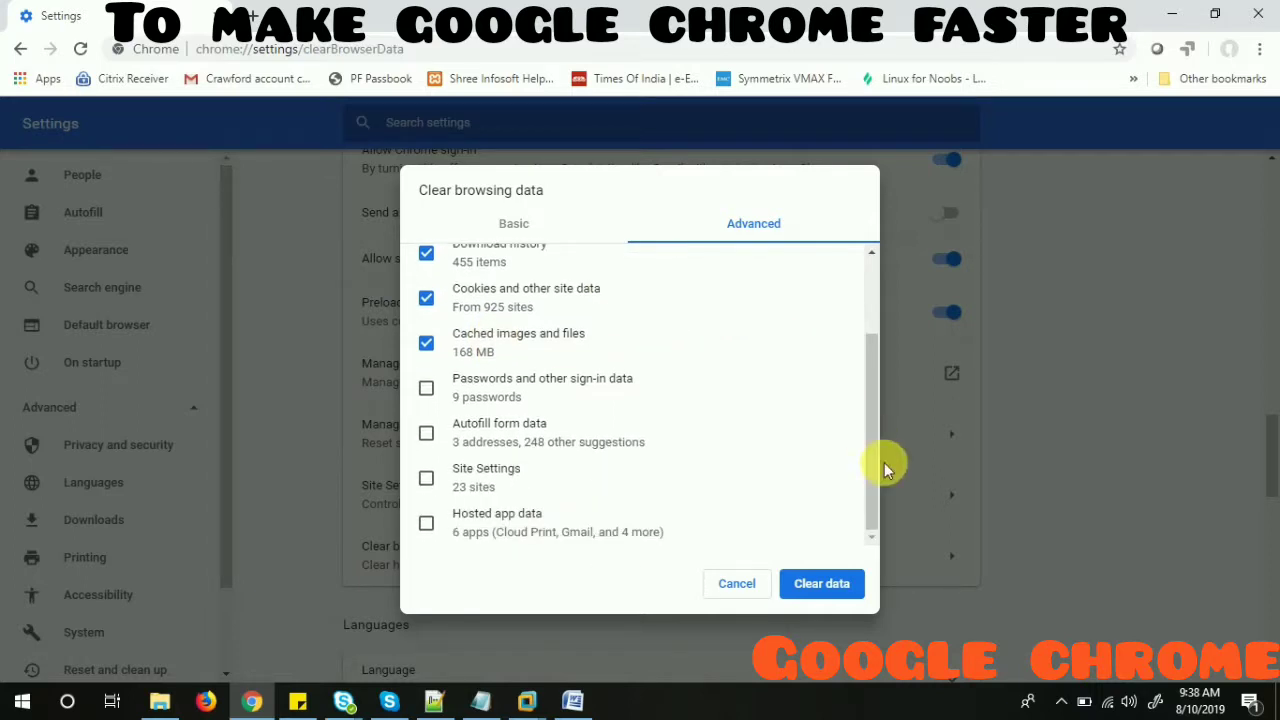
{"action": "scroll", "scroll_direction": "up", "scroll_amount": 3}
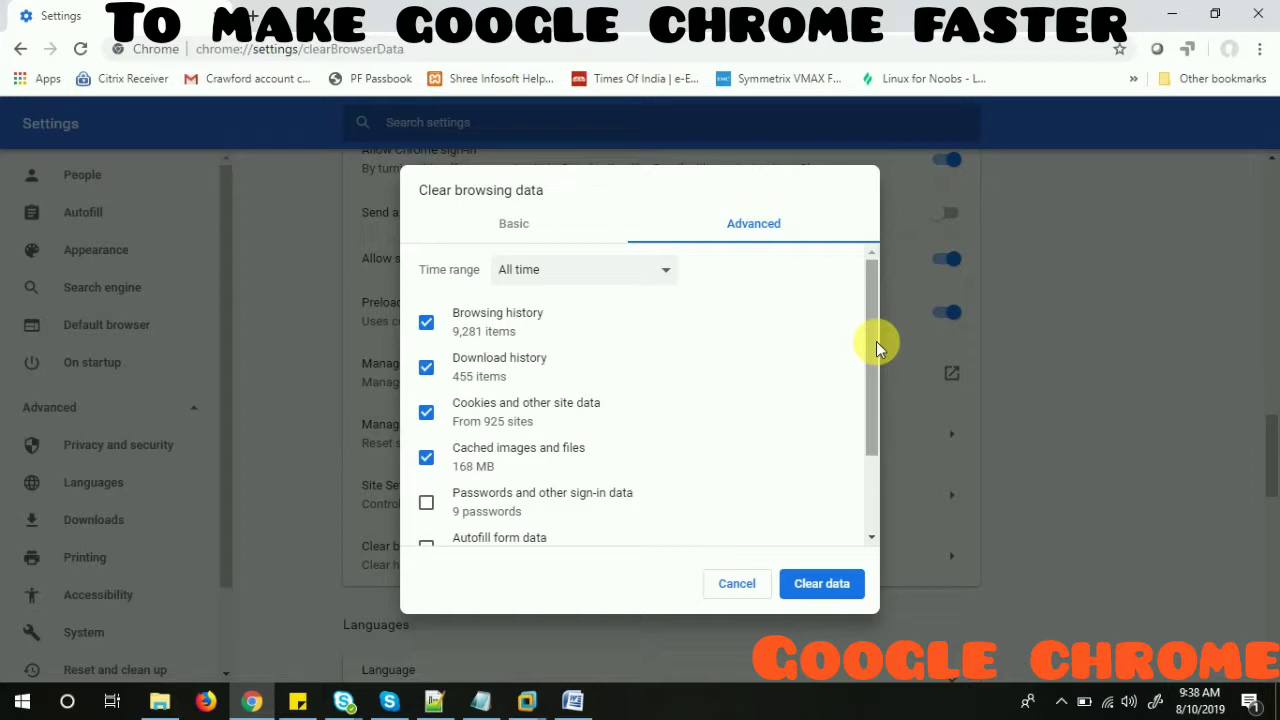
{"action": "mouse_move", "coordinate": [504, 296]}
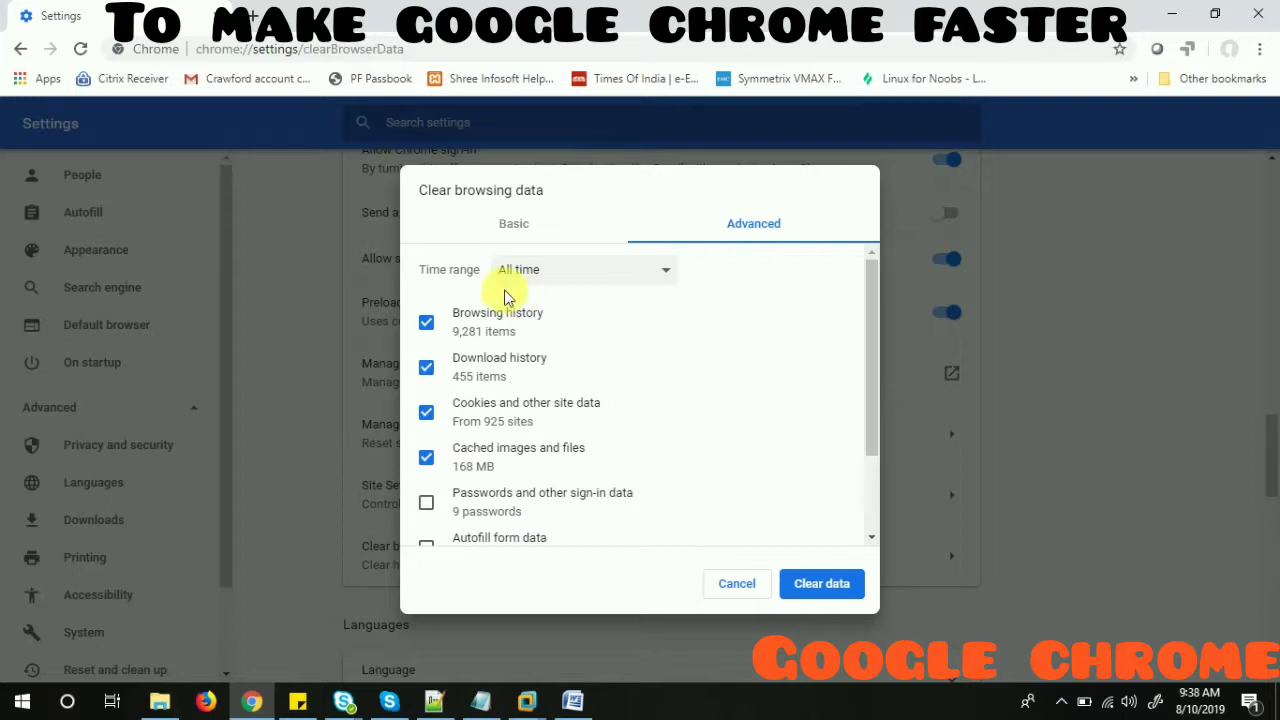
{"action": "left_click", "coordinate": [426, 322]}
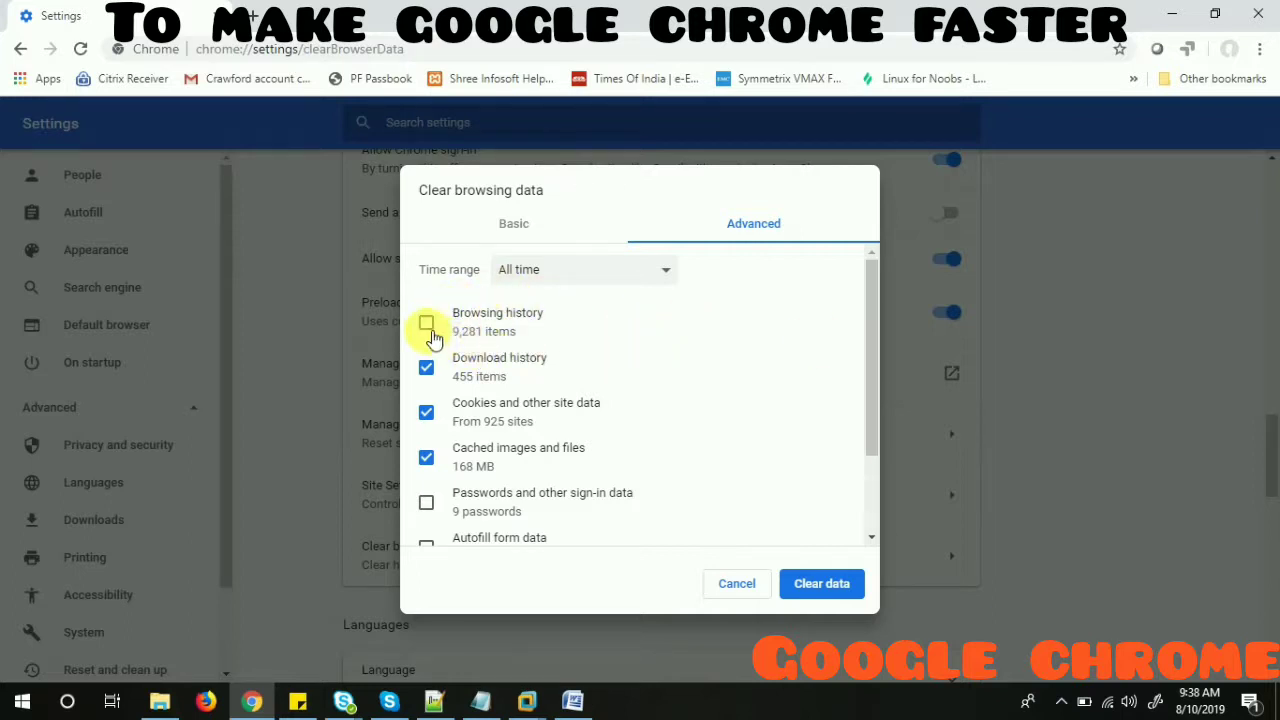
{"action": "left_click", "coordinate": [426, 322]}
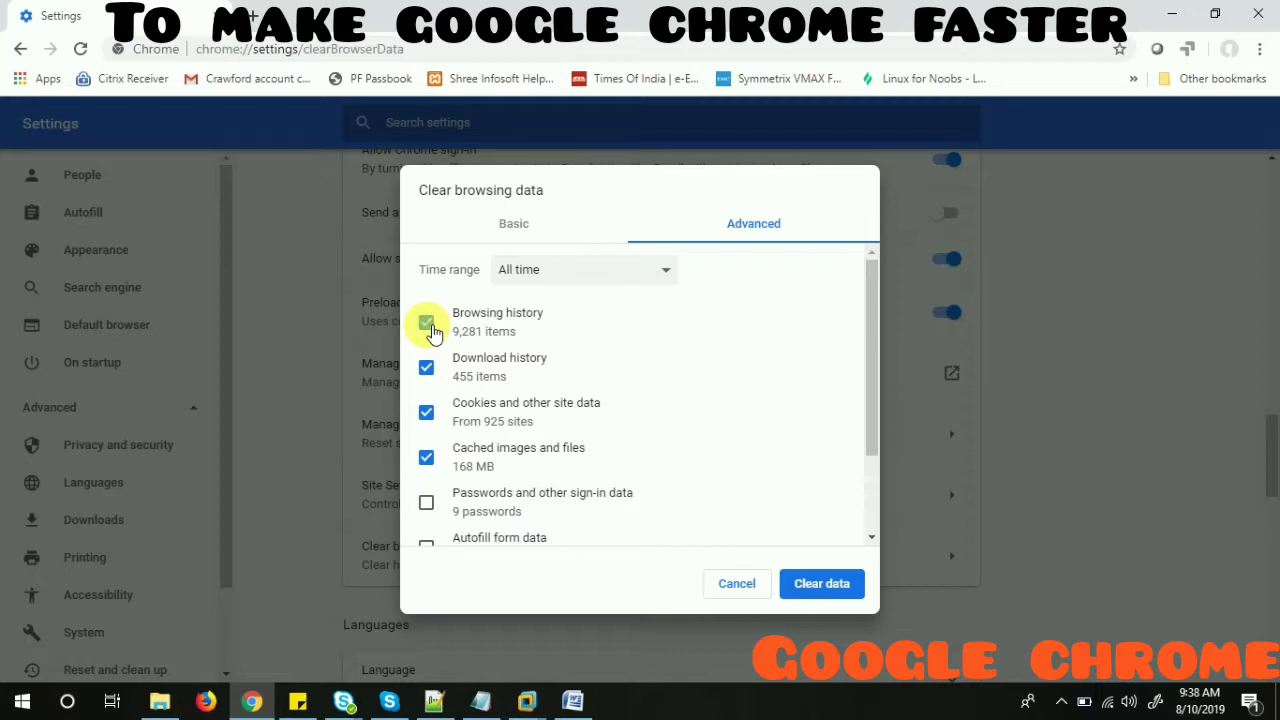
{"action": "left_click", "coordinate": [426, 322]}
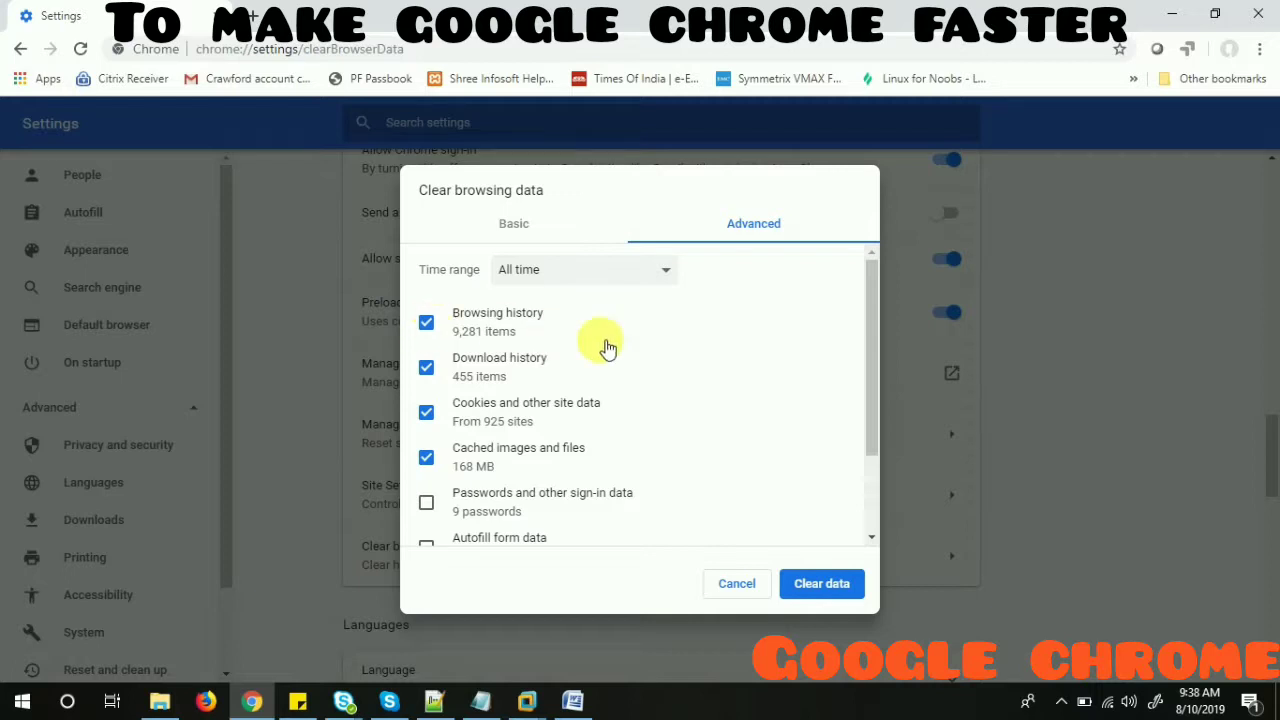
{"action": "mouse_move", "coordinate": [496, 318]}
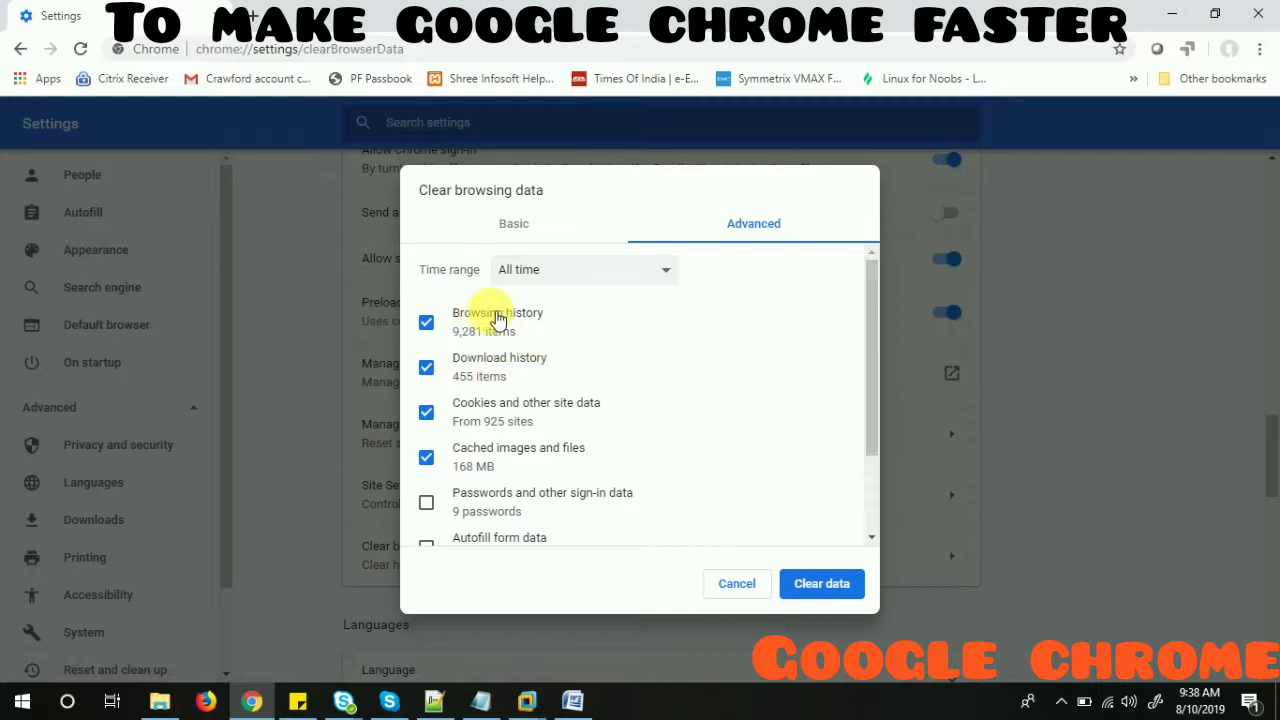
{"action": "mouse_move", "coordinate": [524, 320]}
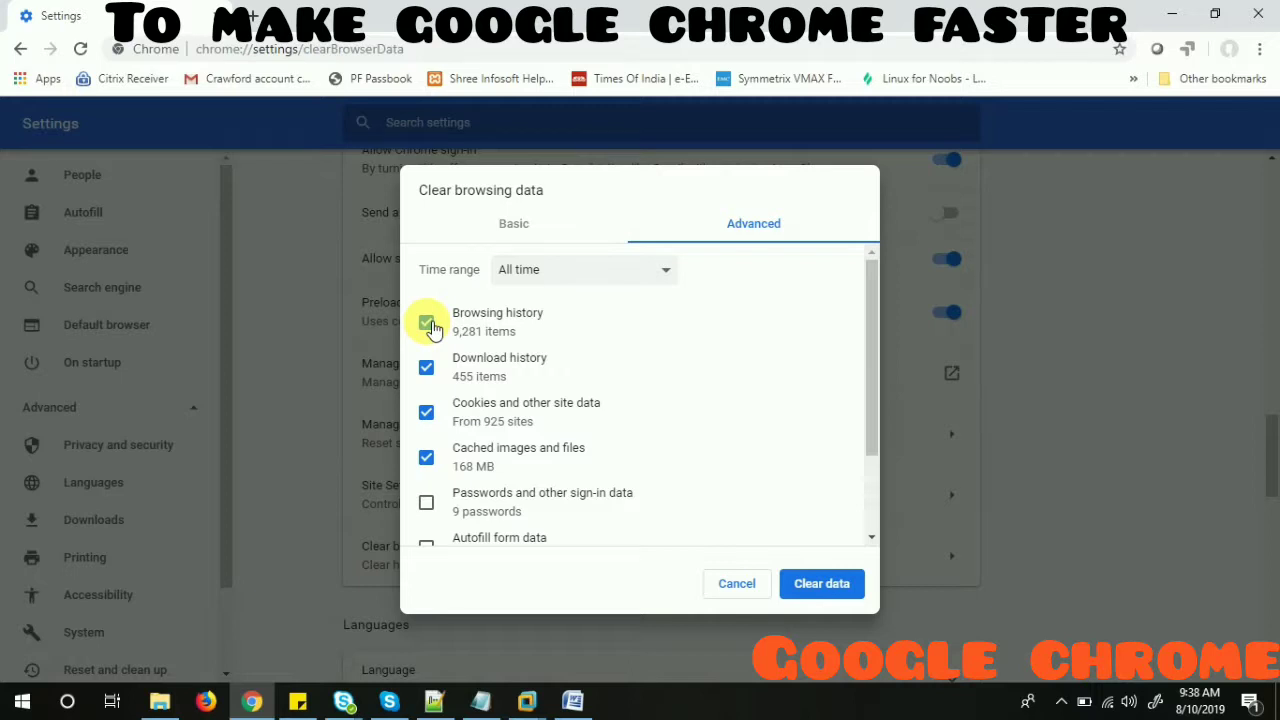
{"action": "left_click", "coordinate": [426, 322]}
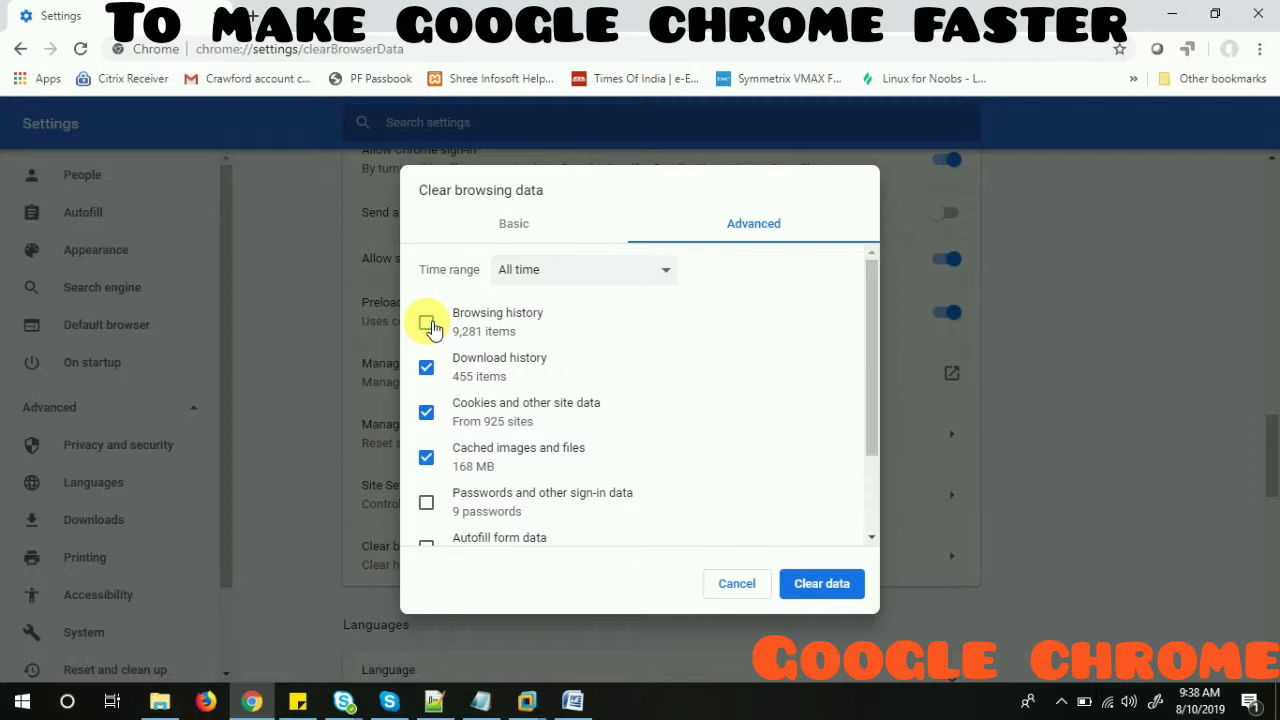
{"action": "left_click", "coordinate": [426, 322]}
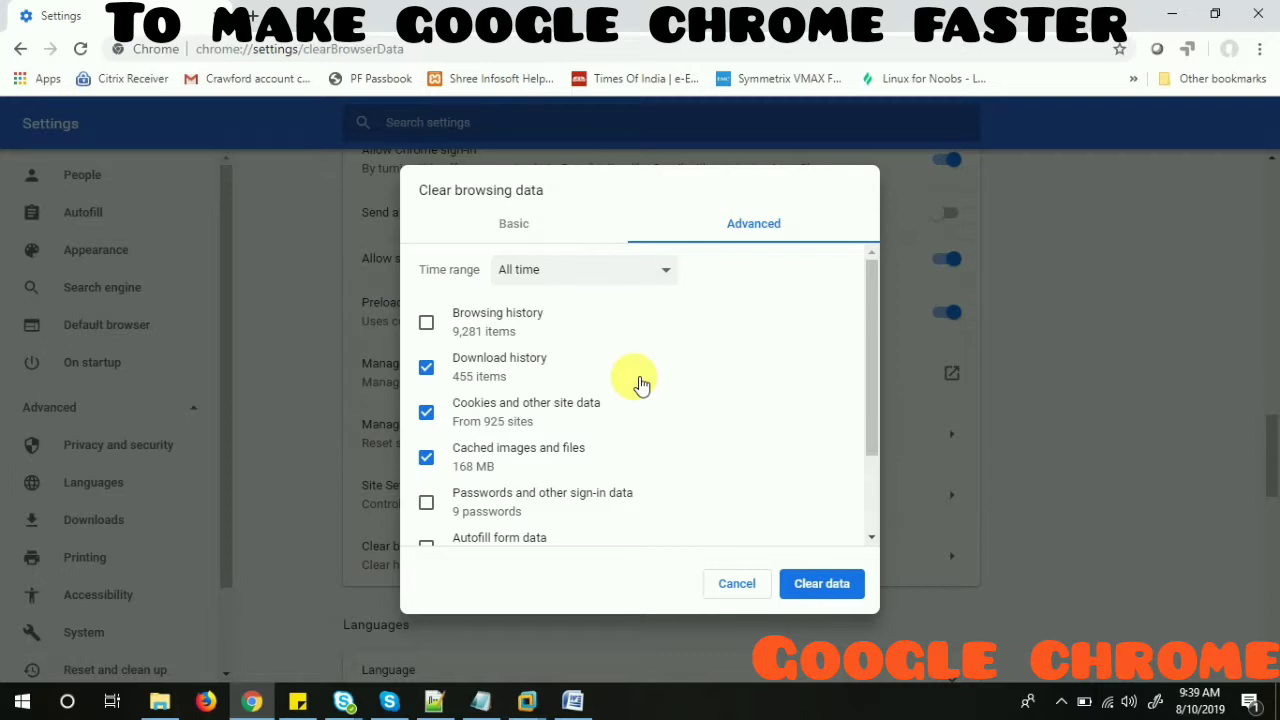
{"action": "mouse_move", "coordinate": [648, 388]}
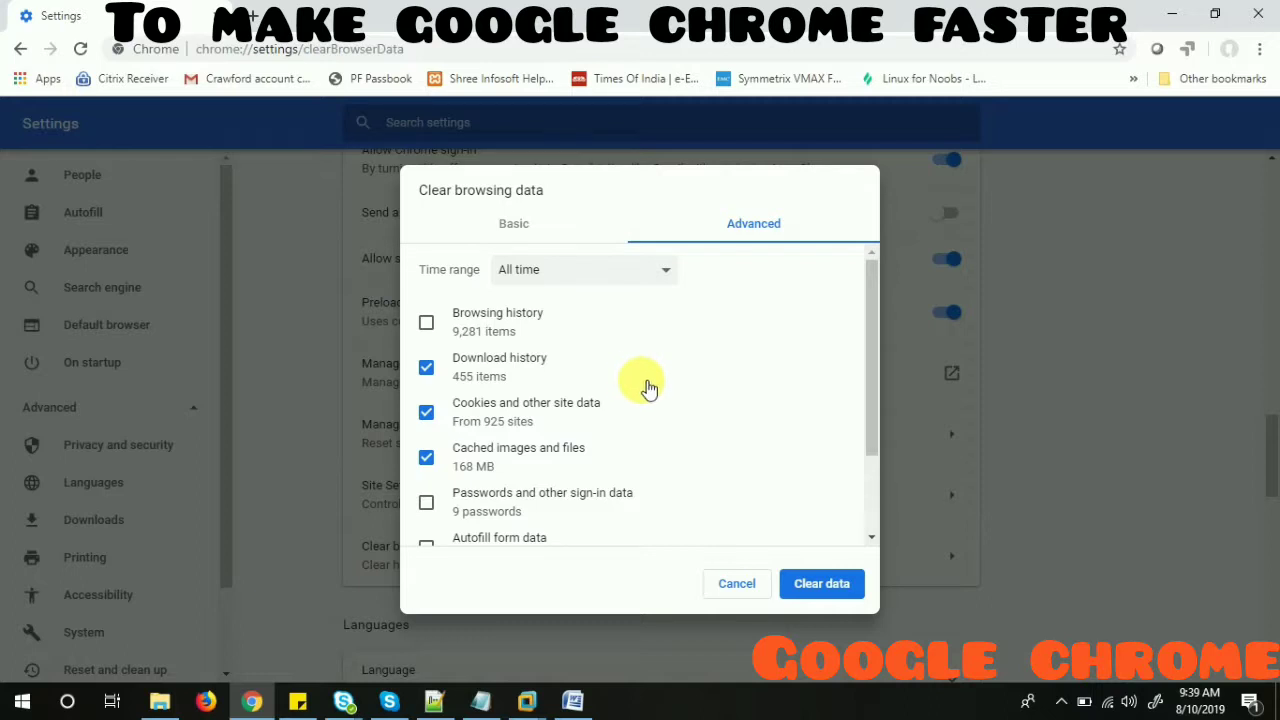
{"action": "mouse_move", "coordinate": [670, 388]}
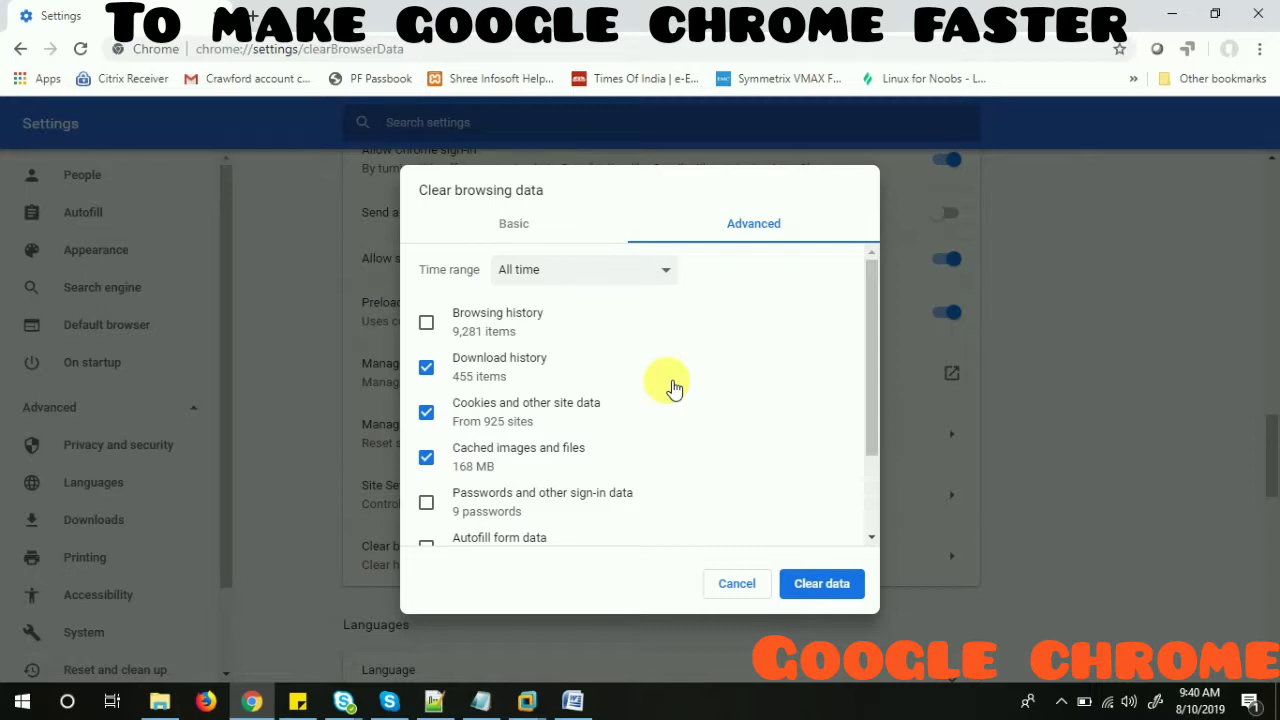
{"action": "mouse_move", "coordinate": [560, 402]}
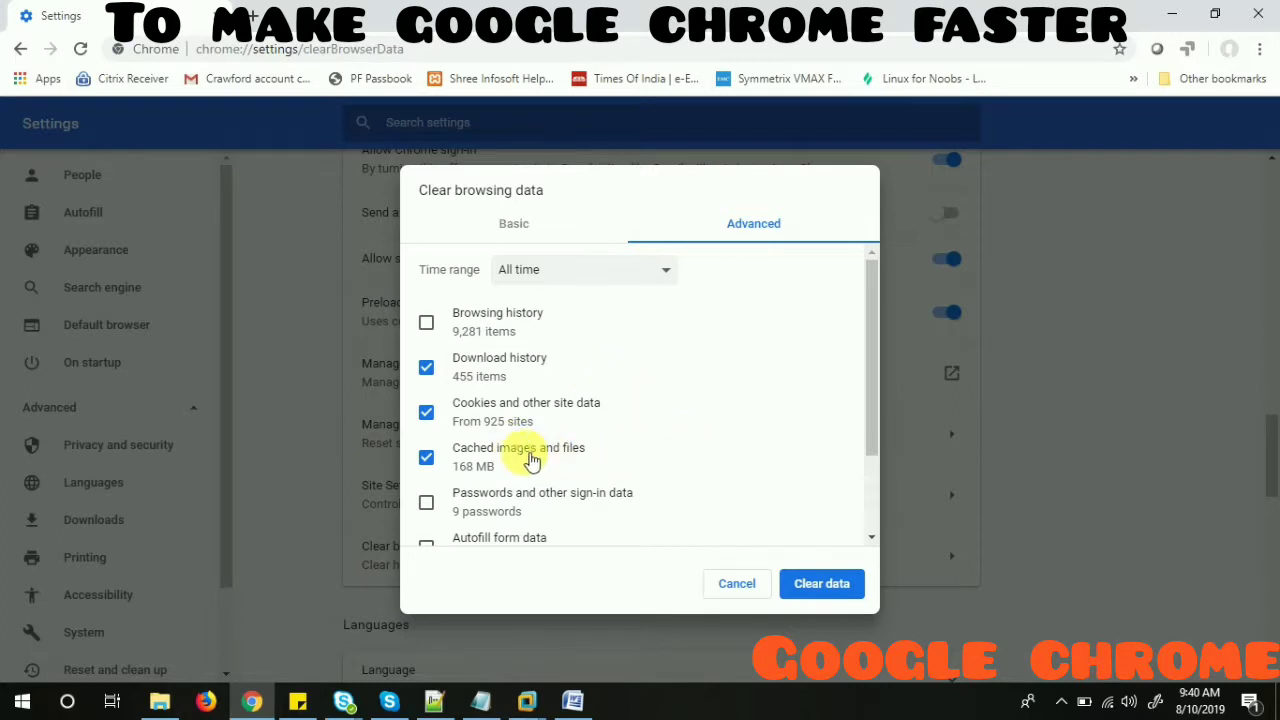
{"action": "mouse_move", "coordinate": [636, 476]}
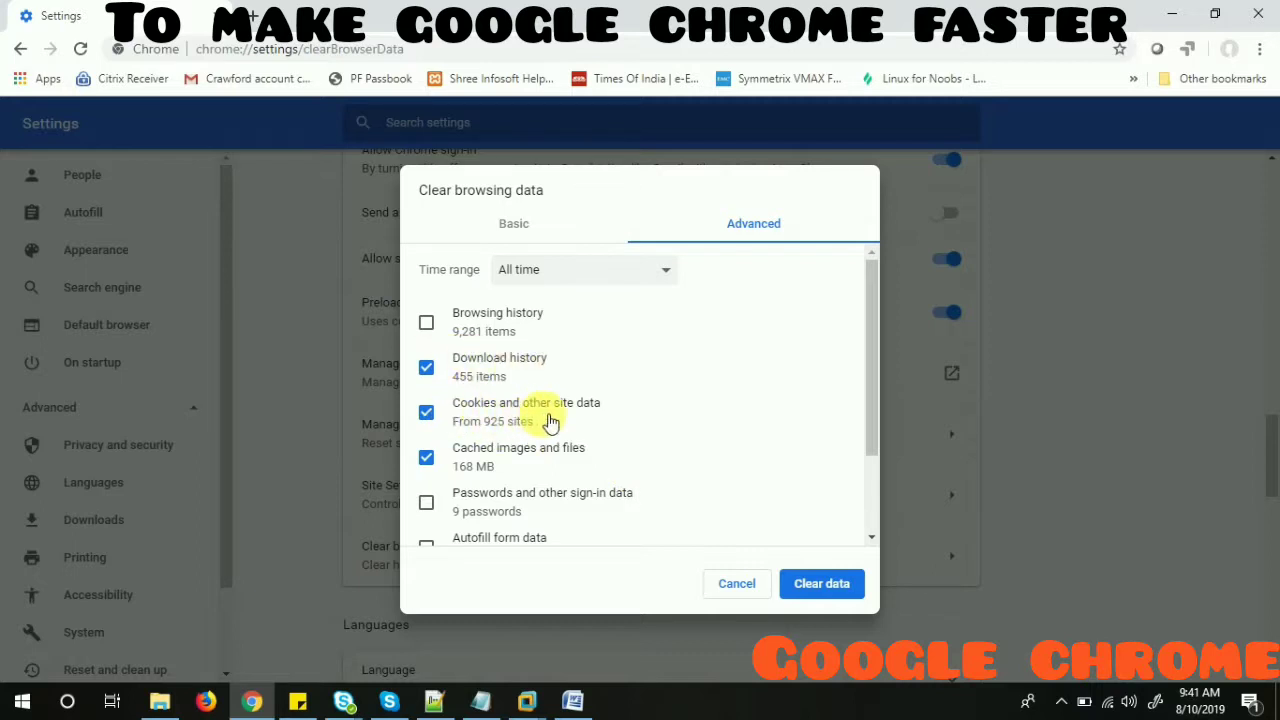
{"action": "mouse_move", "coordinate": [470, 460]}
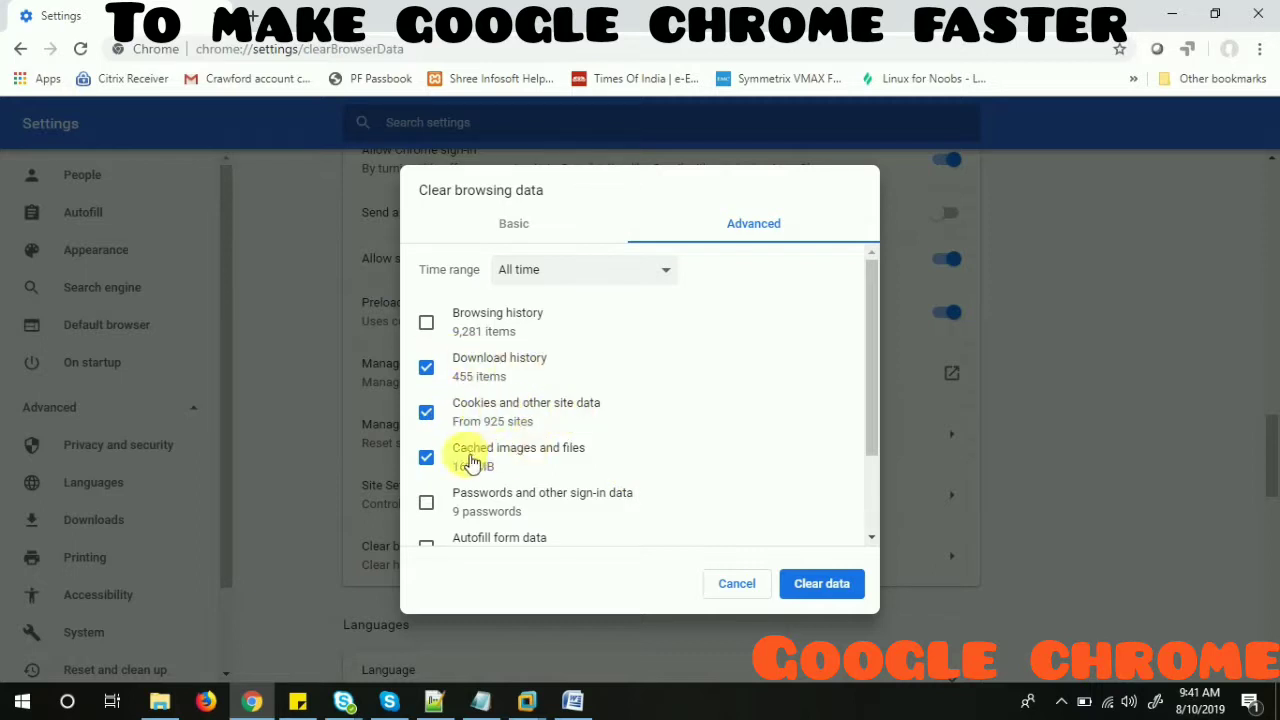
{"action": "mouse_move", "coordinate": [584, 464]}
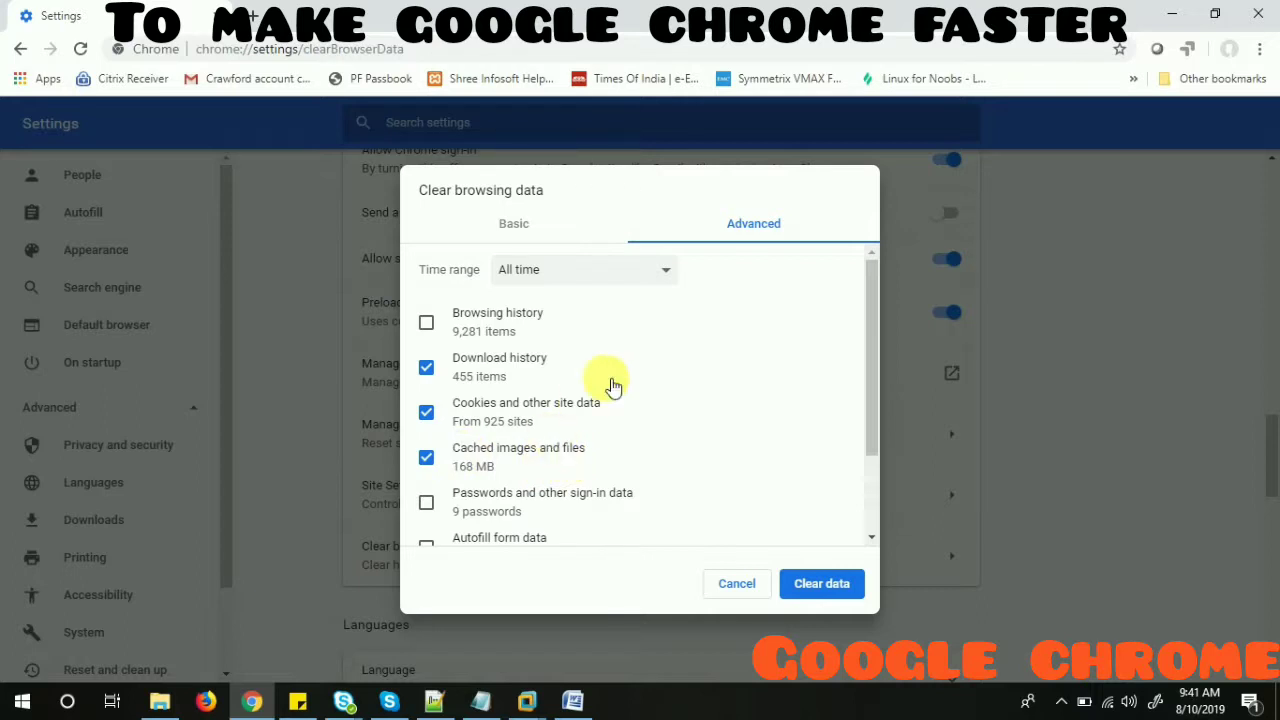
{"action": "mouse_move", "coordinate": [576, 272]}
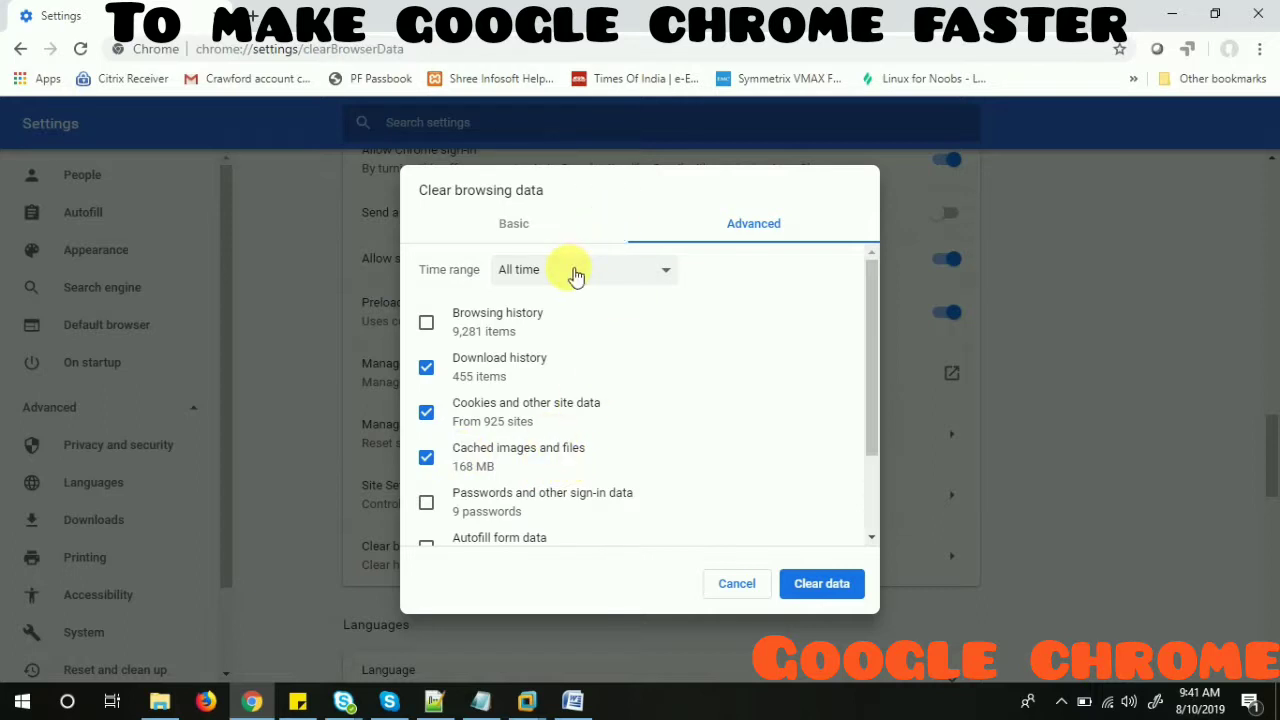
{"action": "left_click", "coordinate": [584, 268]}
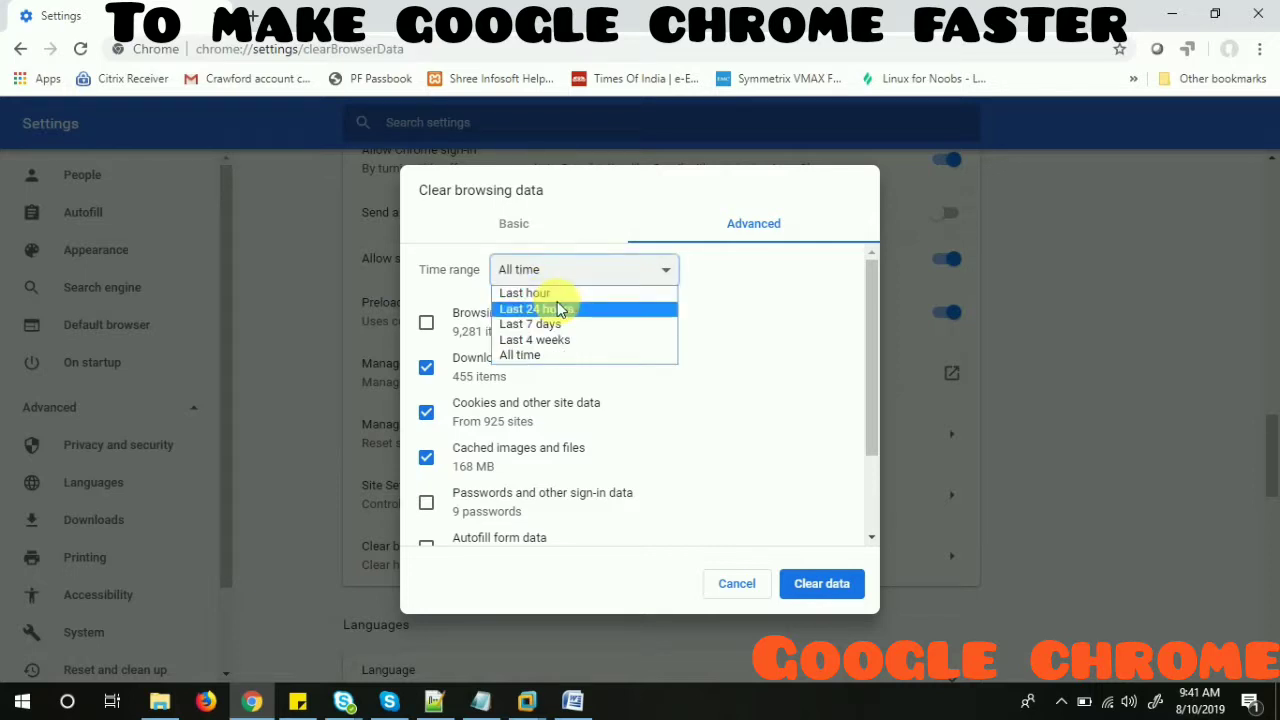
{"action": "mouse_move", "coordinate": [534, 340]}
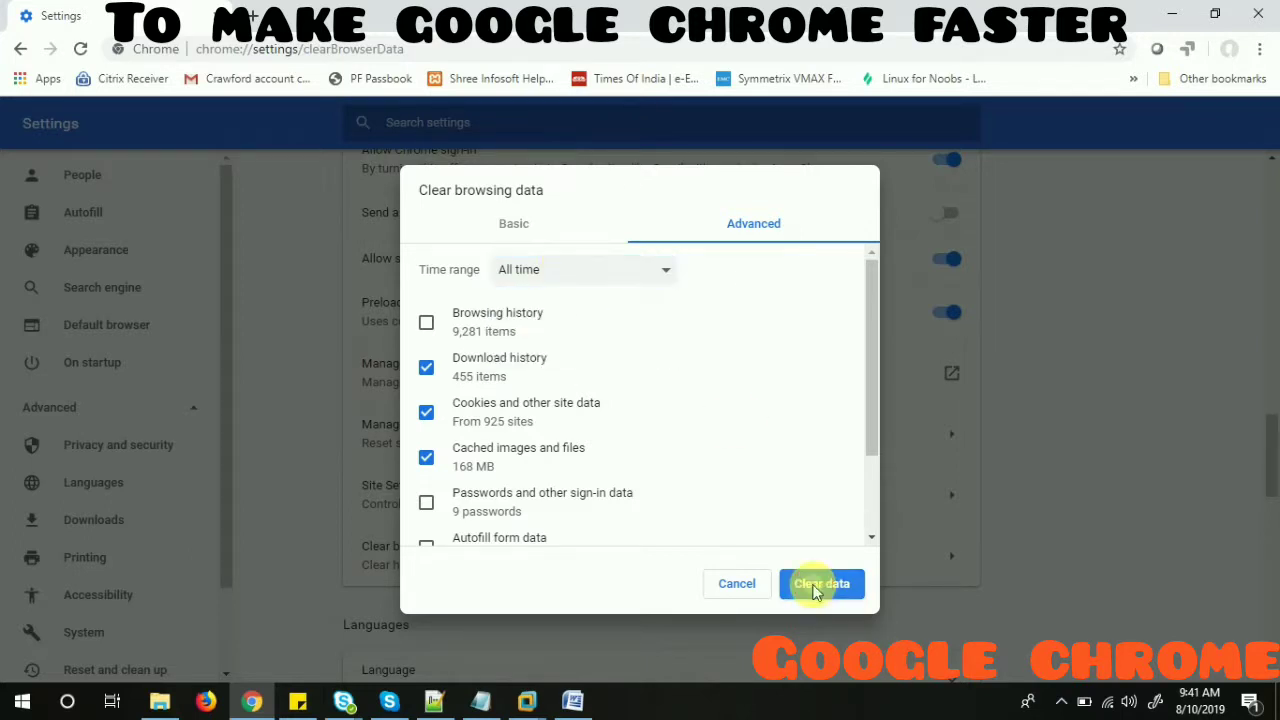
{"action": "left_click", "coordinate": [820, 584]}
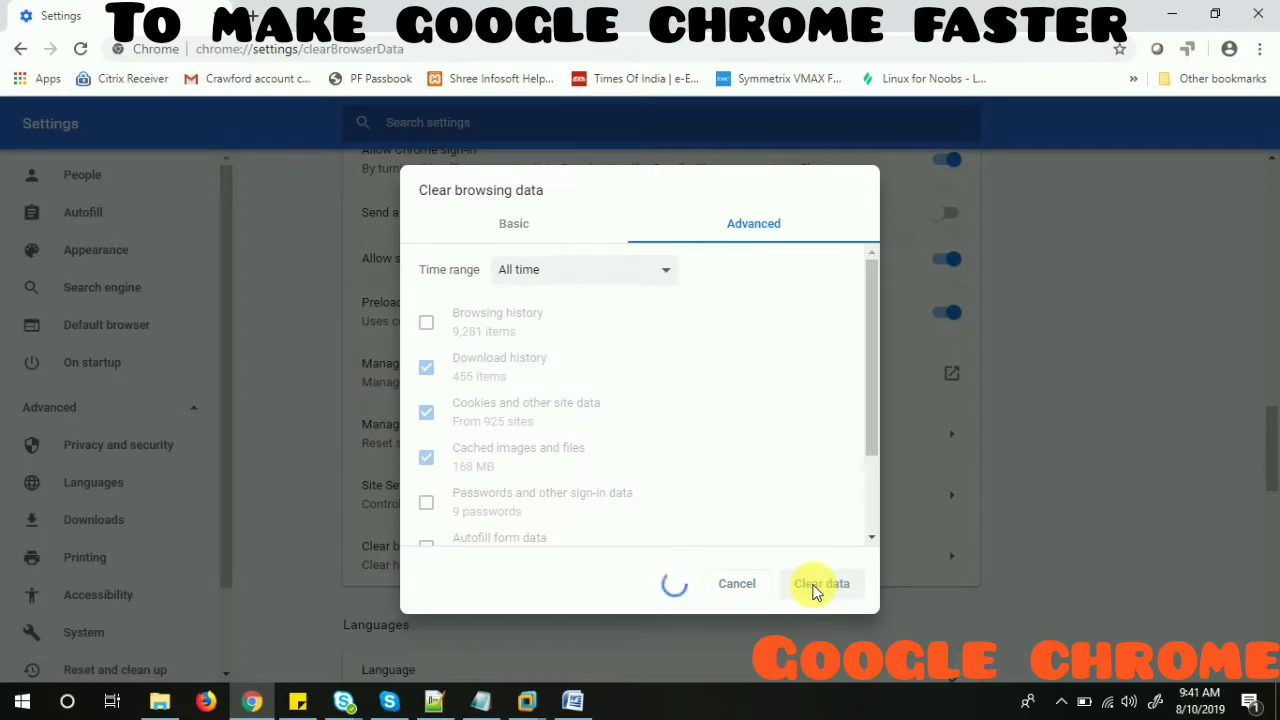
{"action": "left_click", "coordinate": [820, 584]}
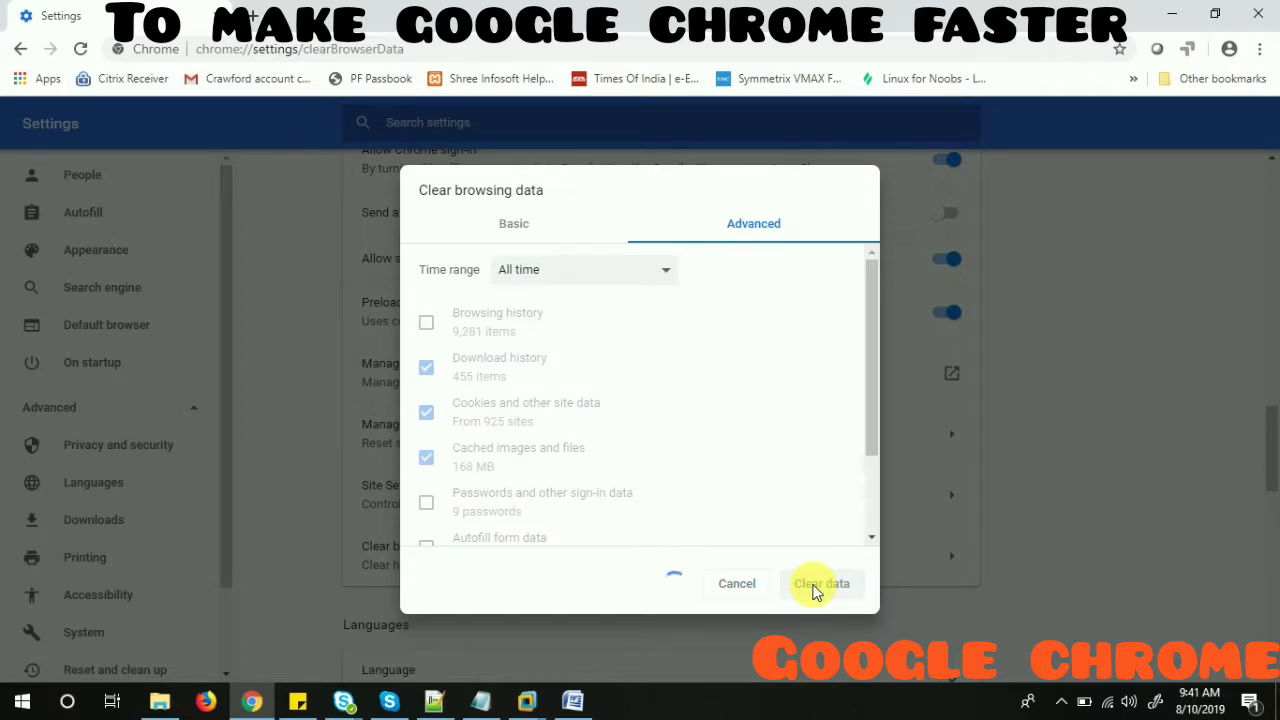
{"action": "left_click", "coordinate": [820, 584]}
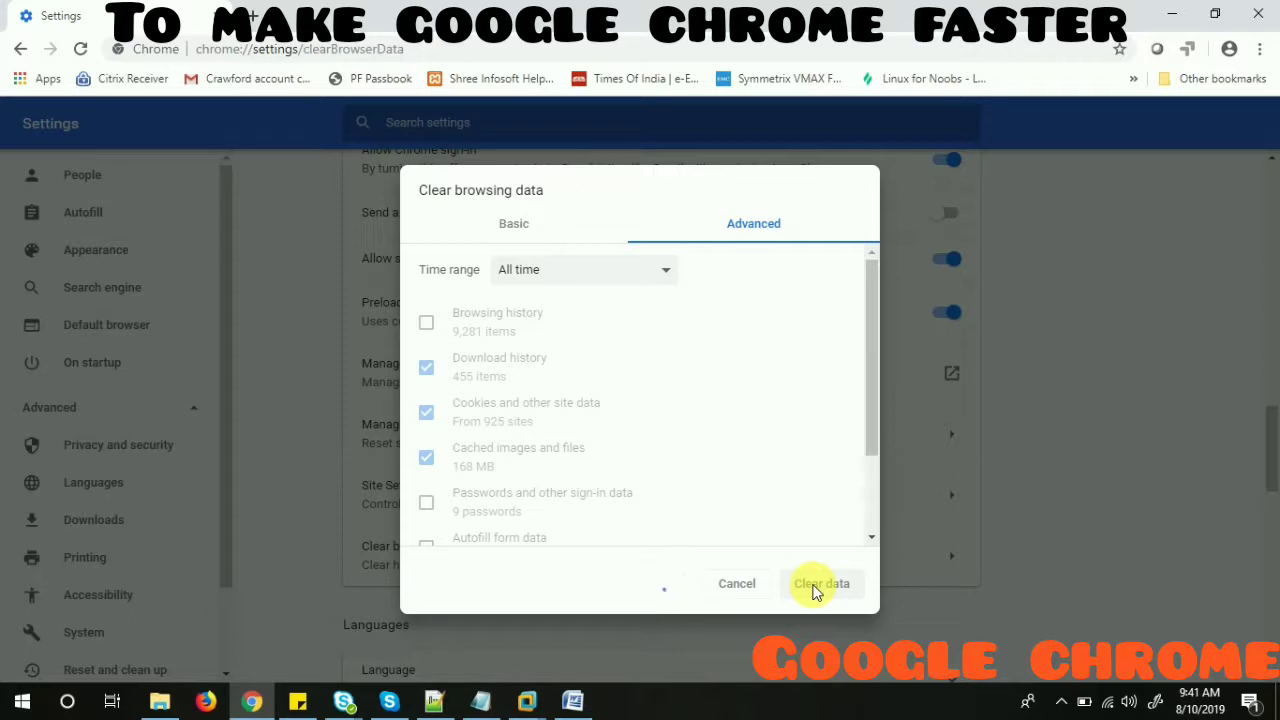
{"action": "left_click", "coordinate": [820, 584]}
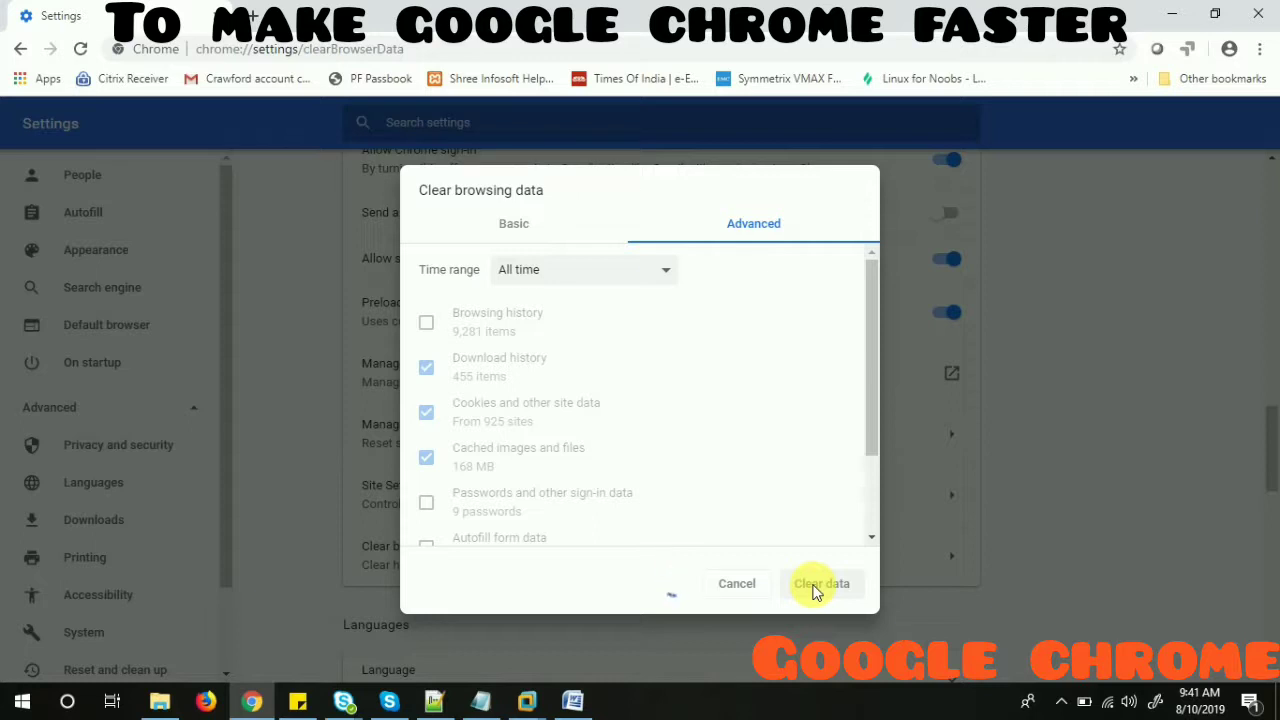
{"action": "left_click", "coordinate": [820, 584]}
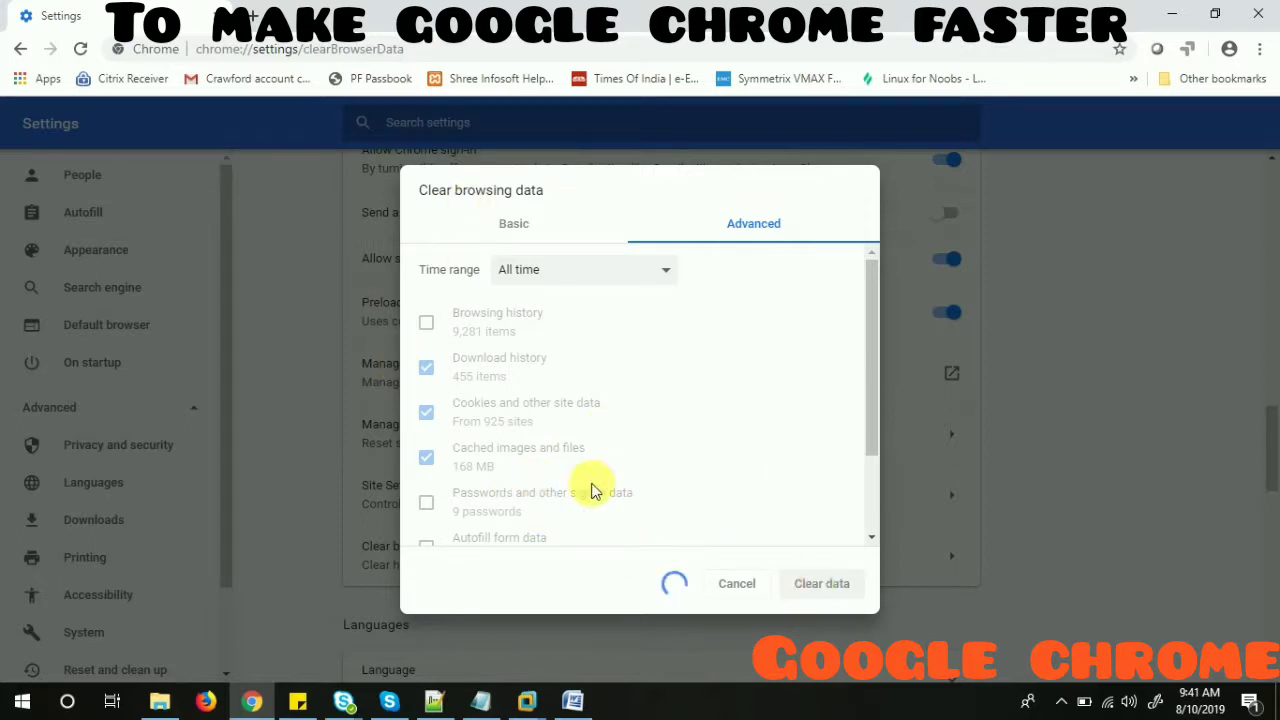
{"action": "mouse_move", "coordinate": [660, 458]}
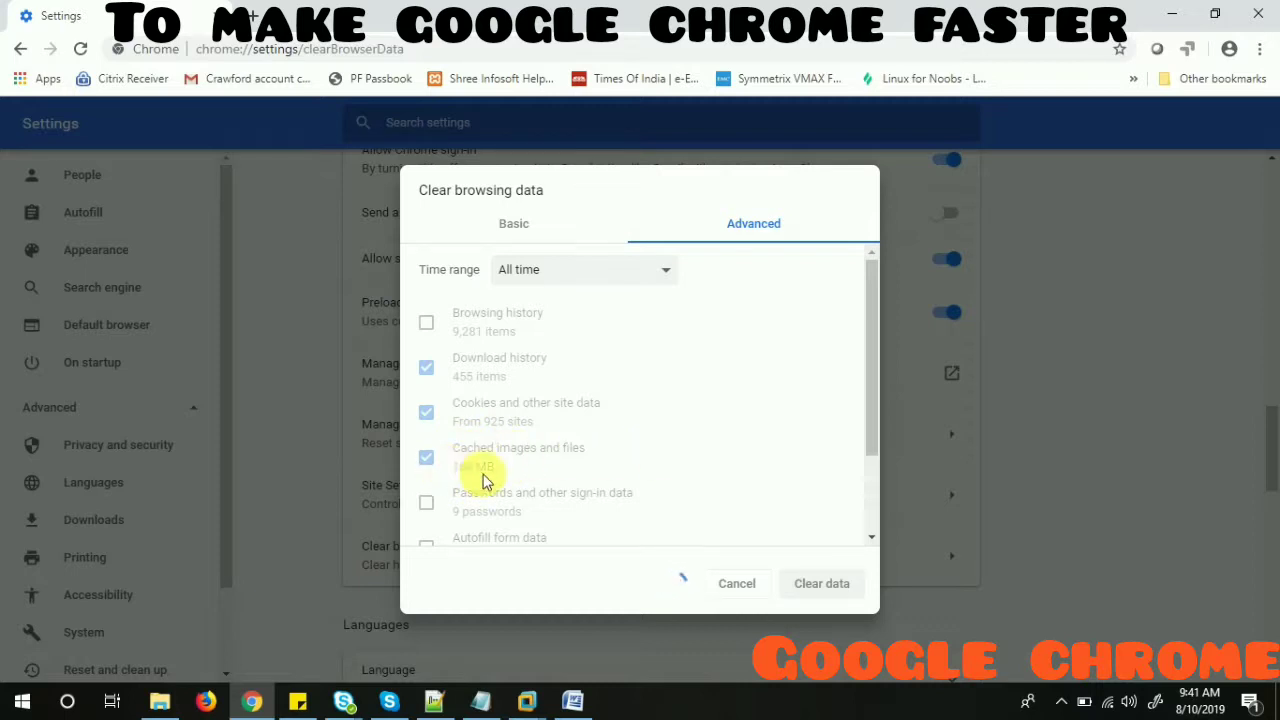
{"action": "left_click", "coordinate": [820, 584]}
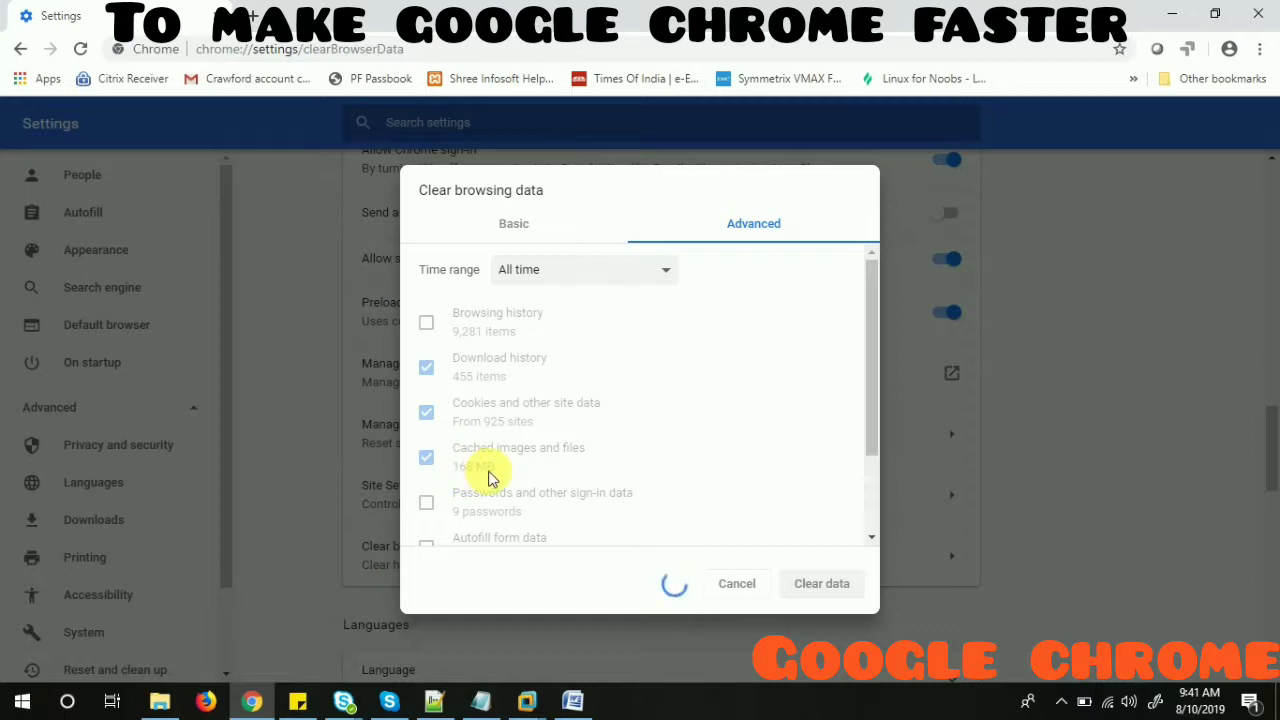
{"action": "mouse_move", "coordinate": [590, 450]}
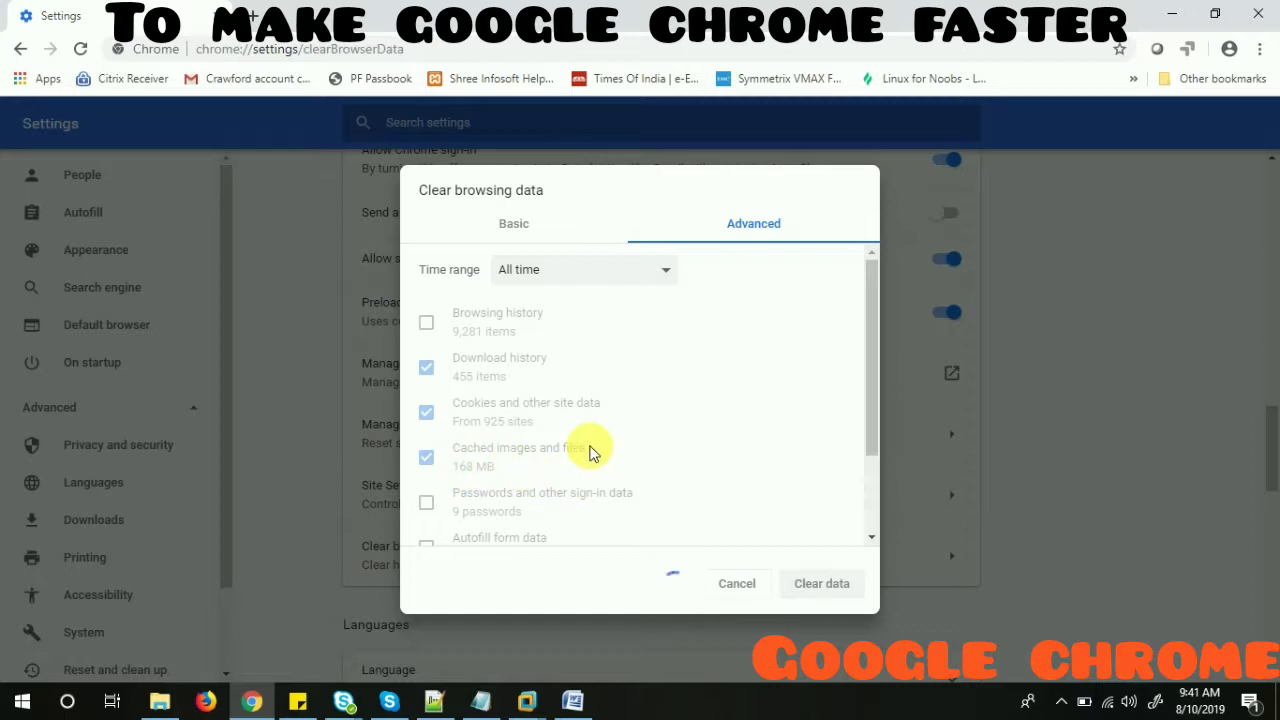
{"action": "left_click", "coordinate": [820, 584]}
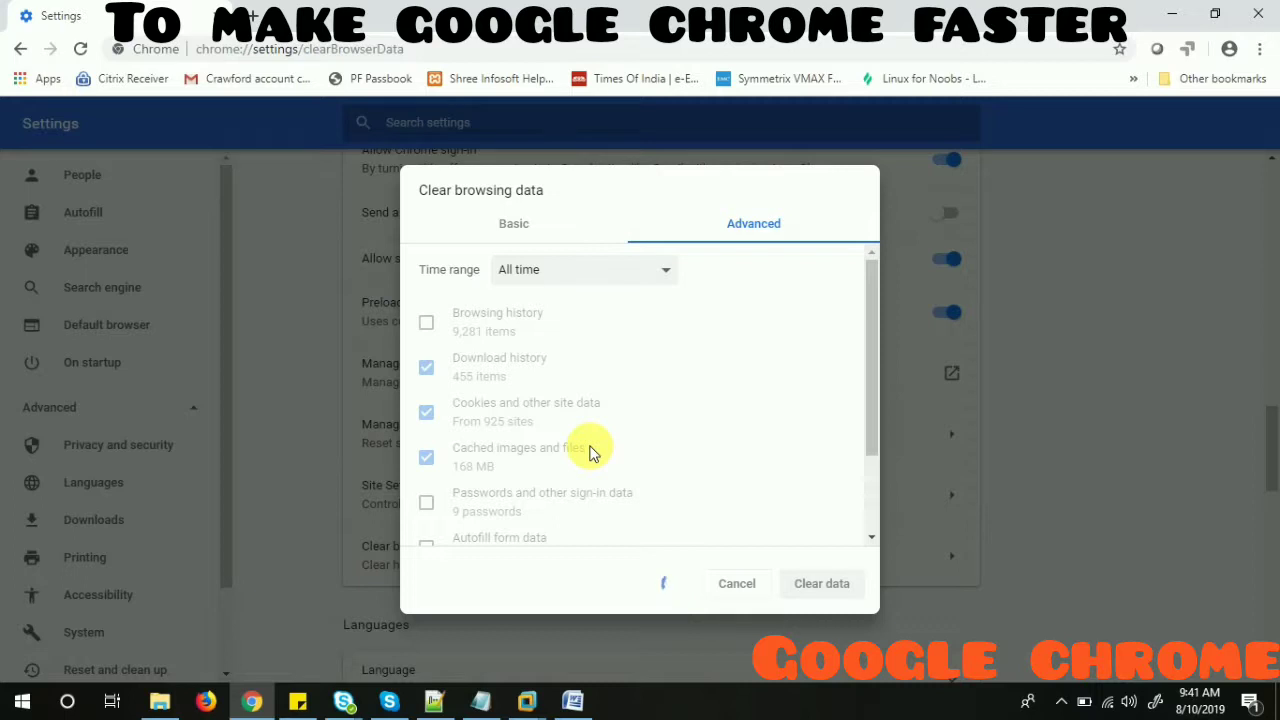
{"action": "left_click", "coordinate": [820, 584]}
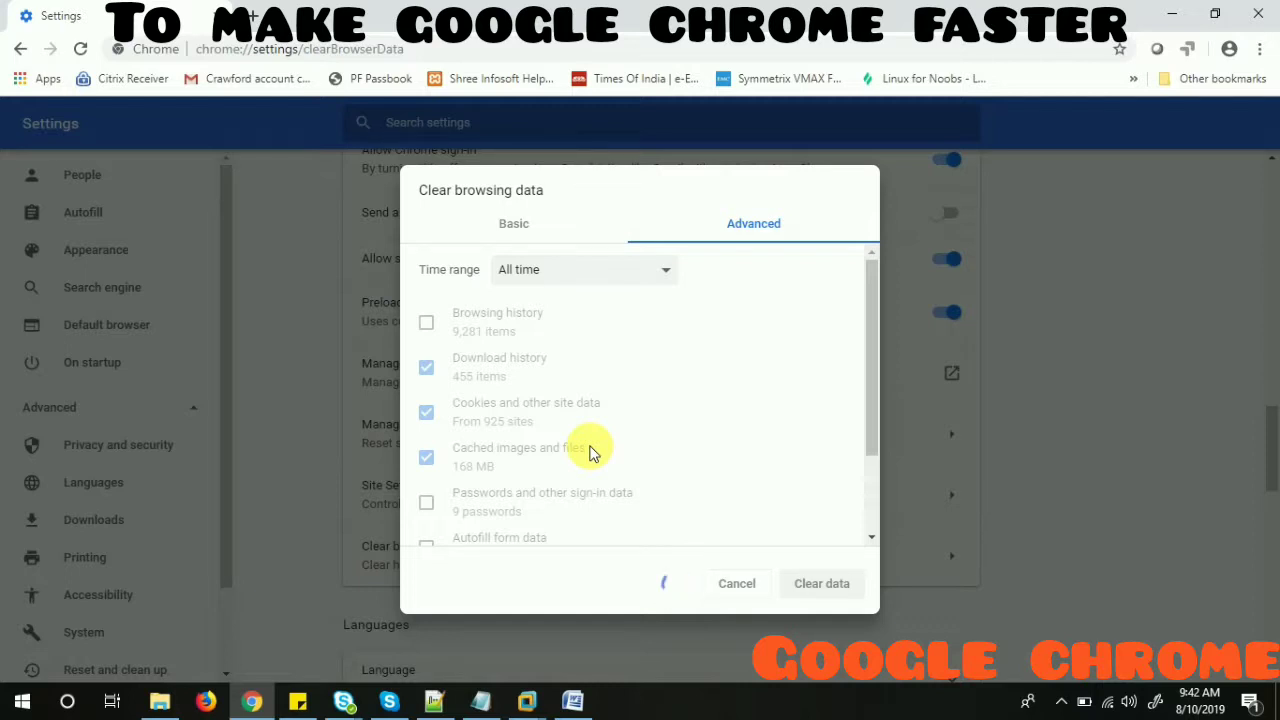
{"action": "left_click", "coordinate": [820, 584]}
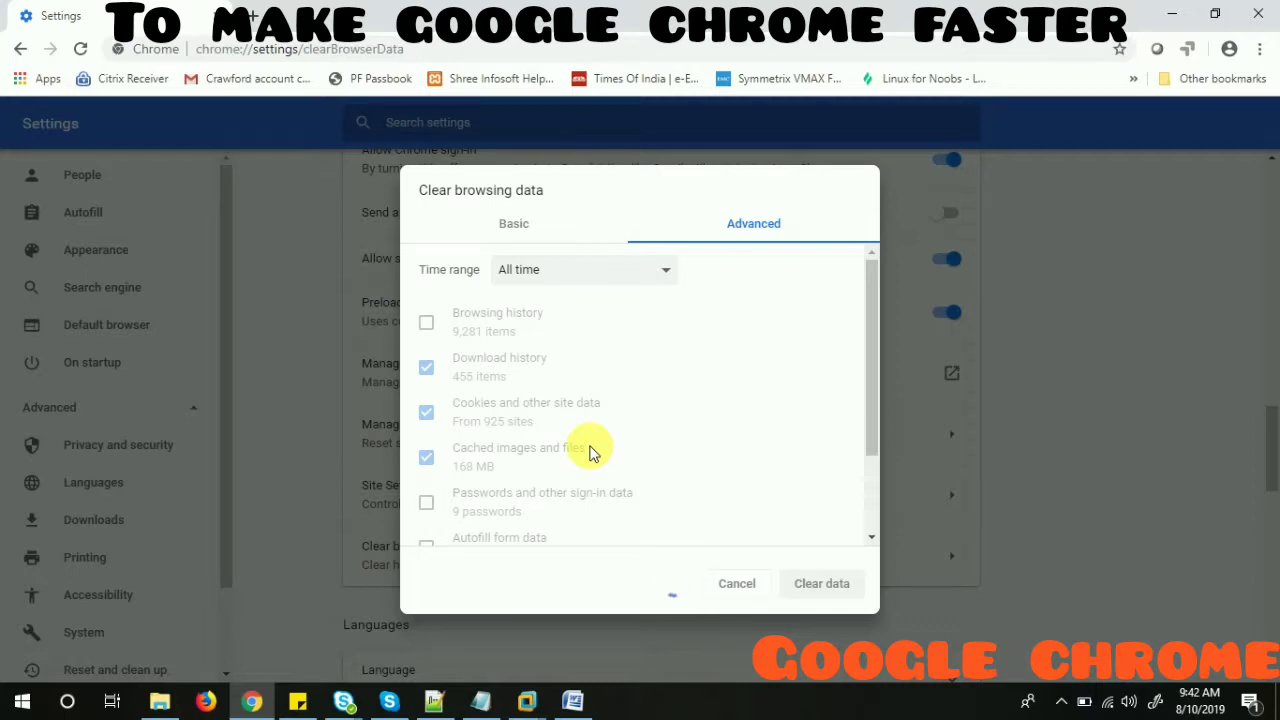
{"action": "left_click", "coordinate": [820, 584]}
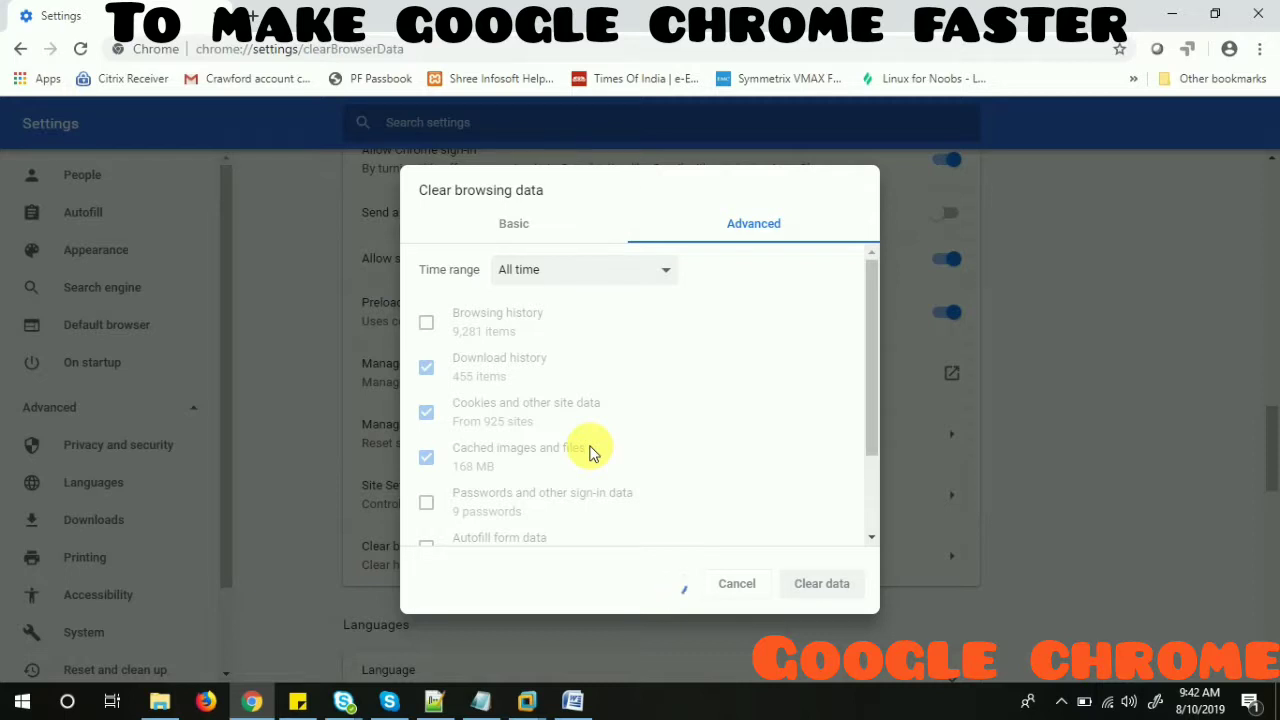
{"action": "left_click", "coordinate": [820, 584]}
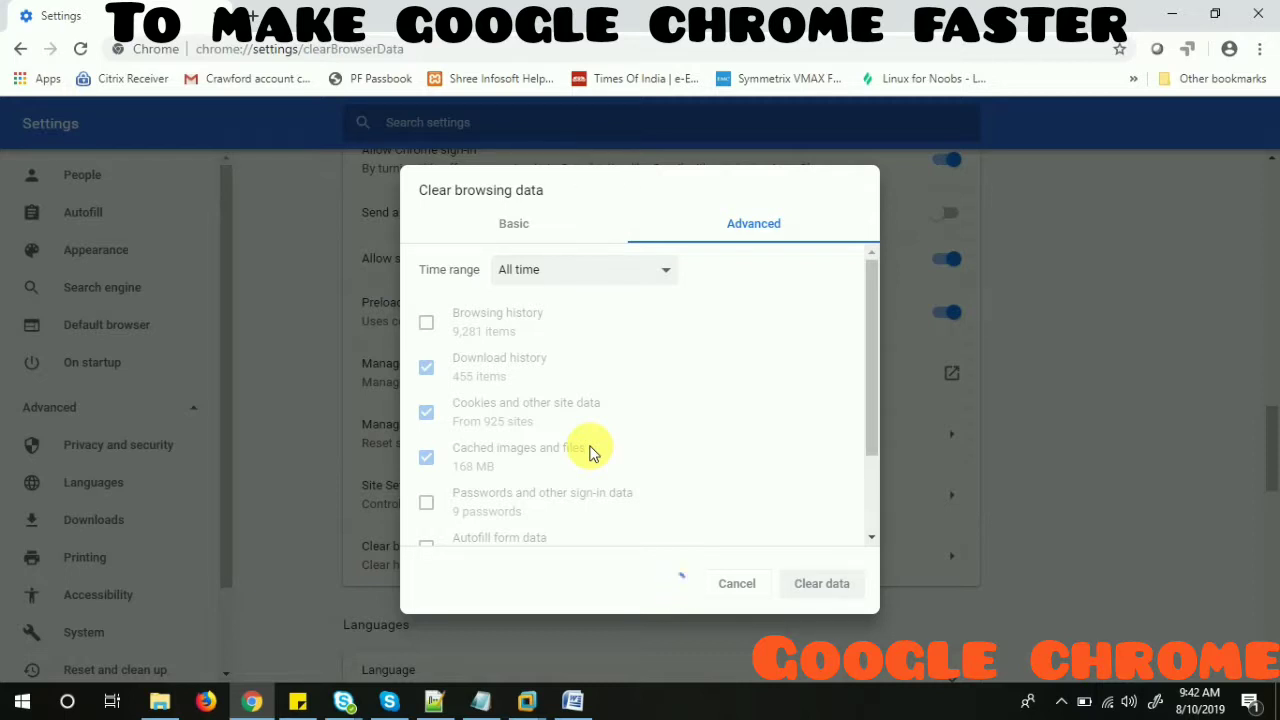
{"action": "left_click", "coordinate": [820, 584]}
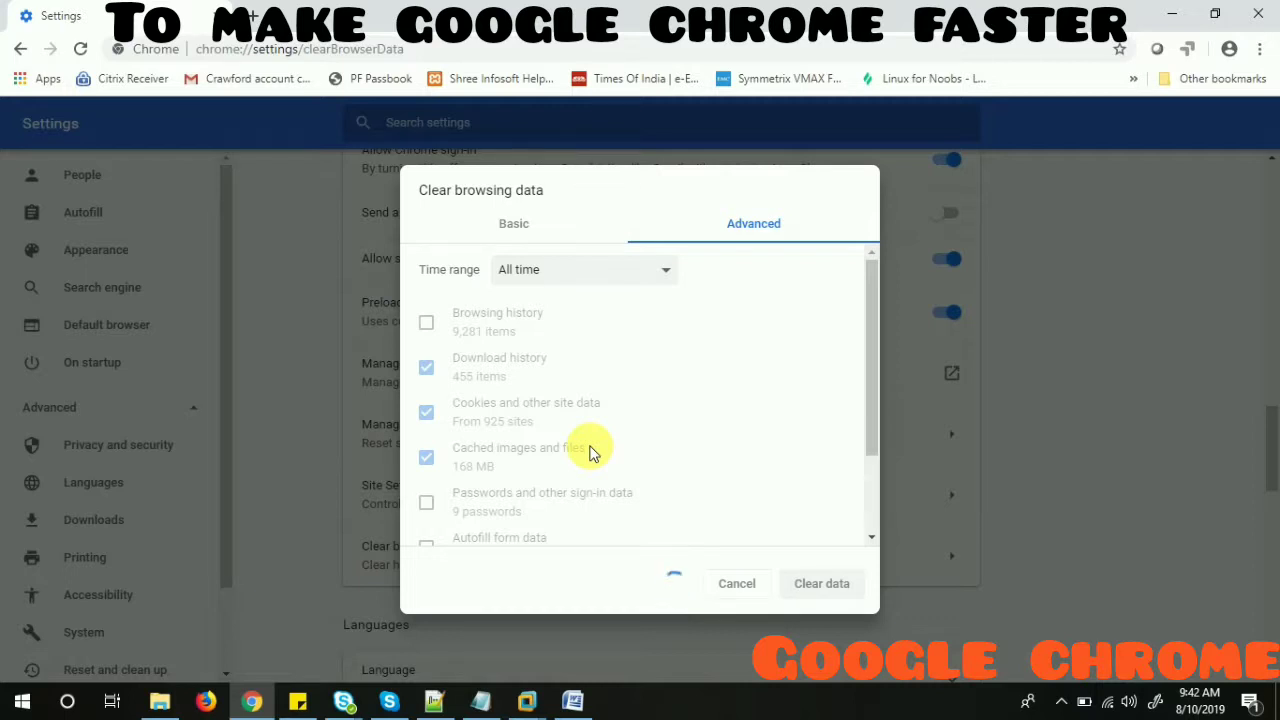
{"action": "left_click", "coordinate": [820, 584]}
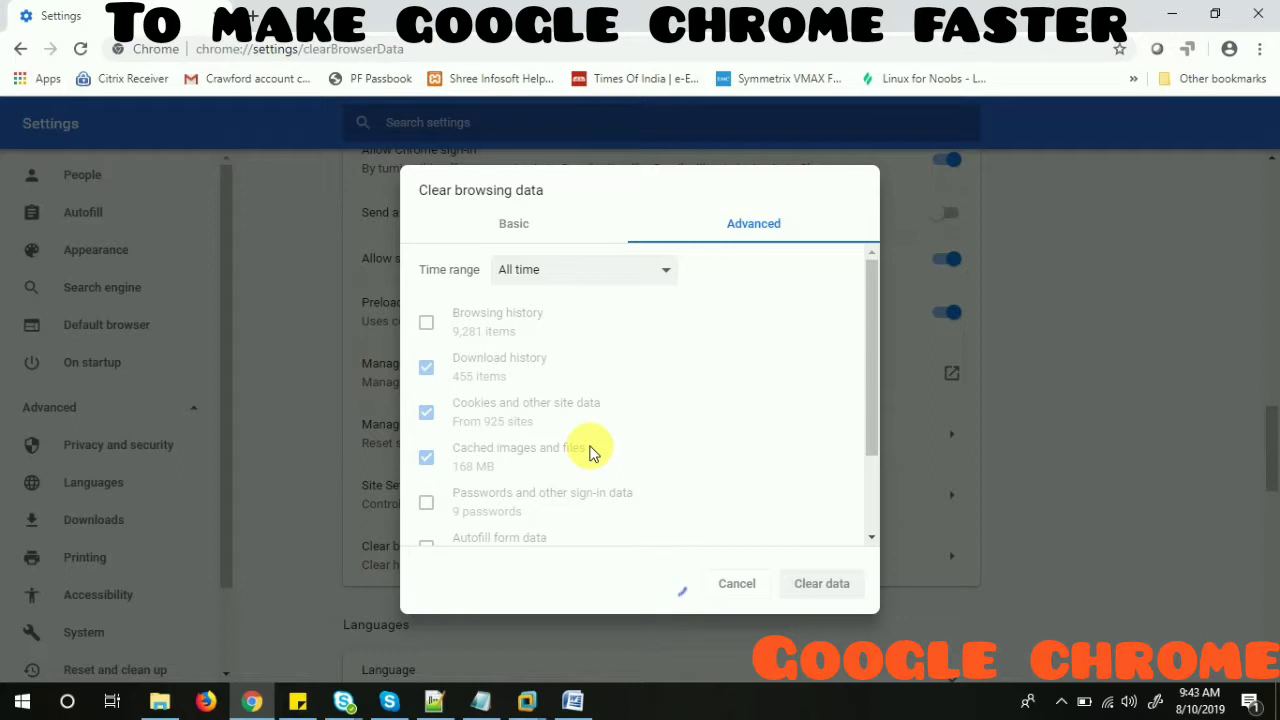
{"action": "left_click", "coordinate": [820, 584]}
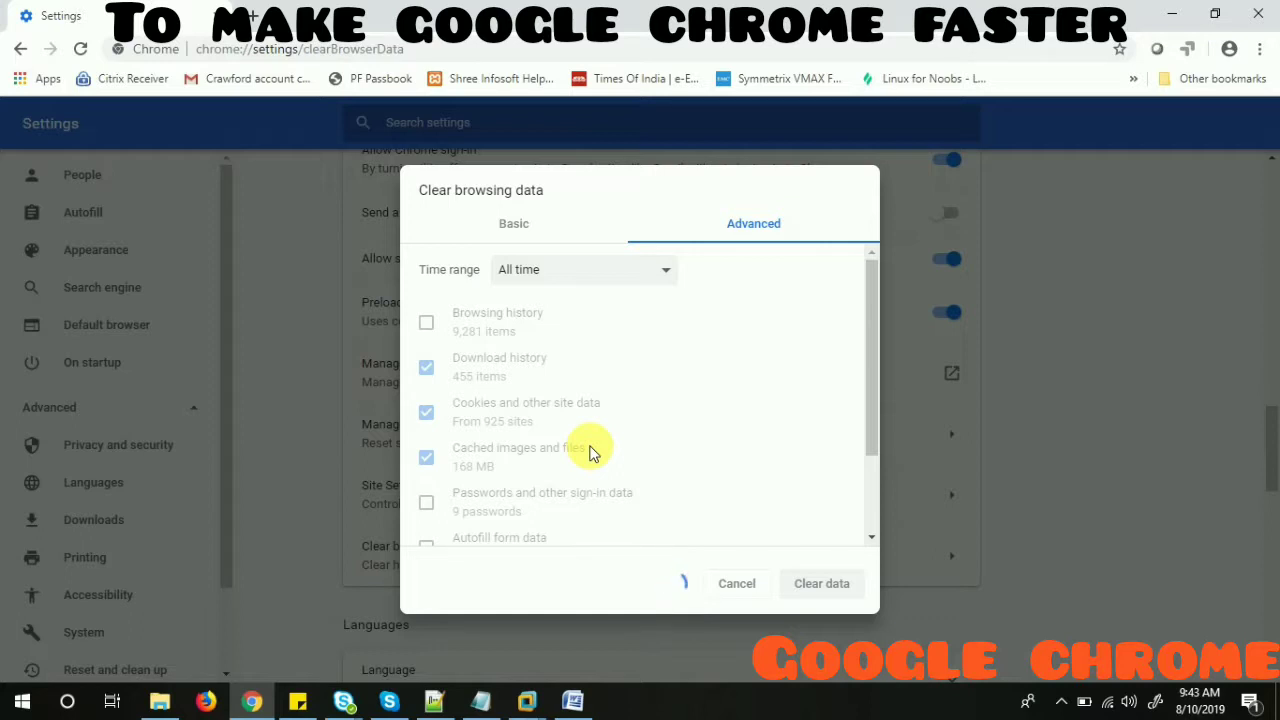
{"action": "scroll", "scroll_direction": "down", "scroll_amount": 3}
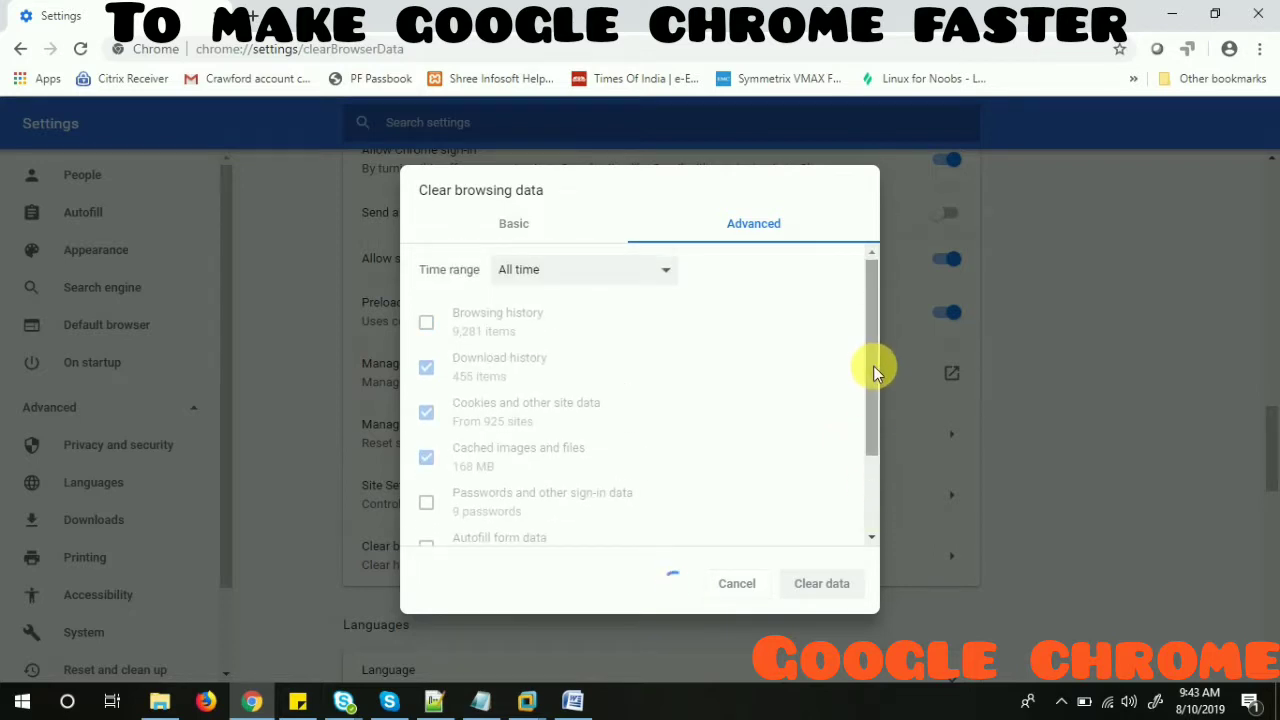
{"action": "left_click", "coordinate": [820, 584]}
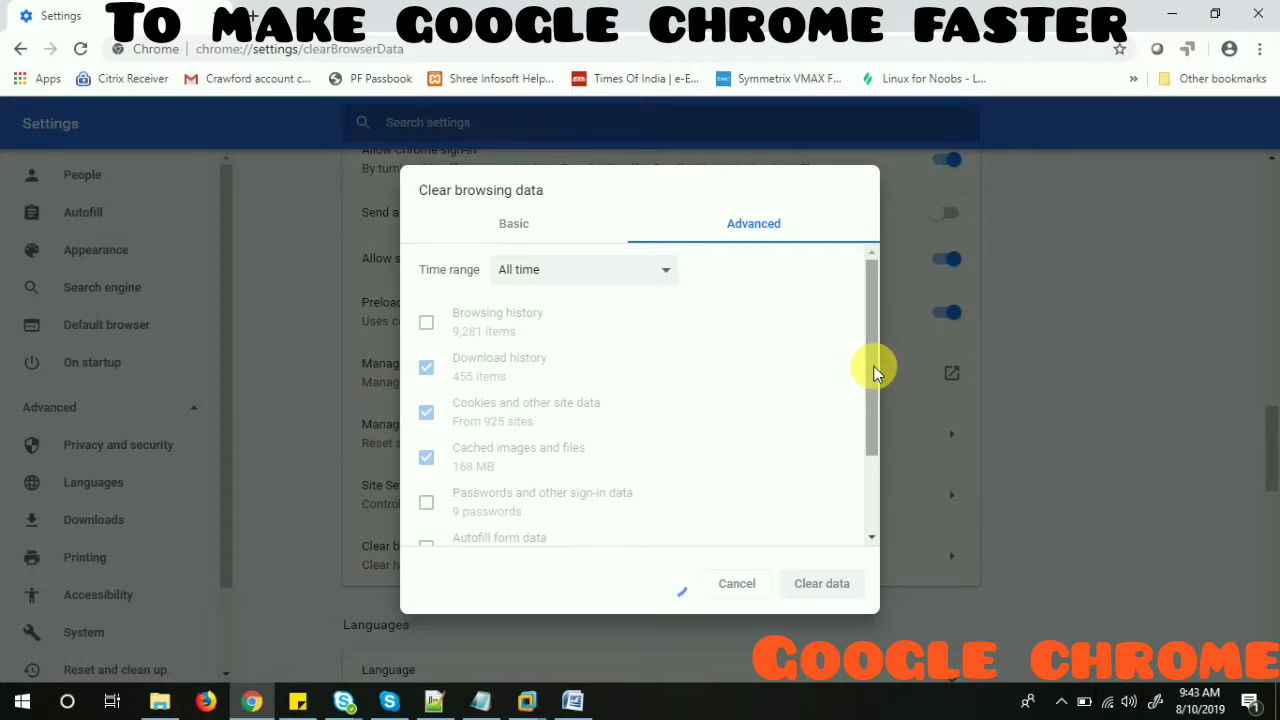
{"action": "left_click", "coordinate": [820, 584]}
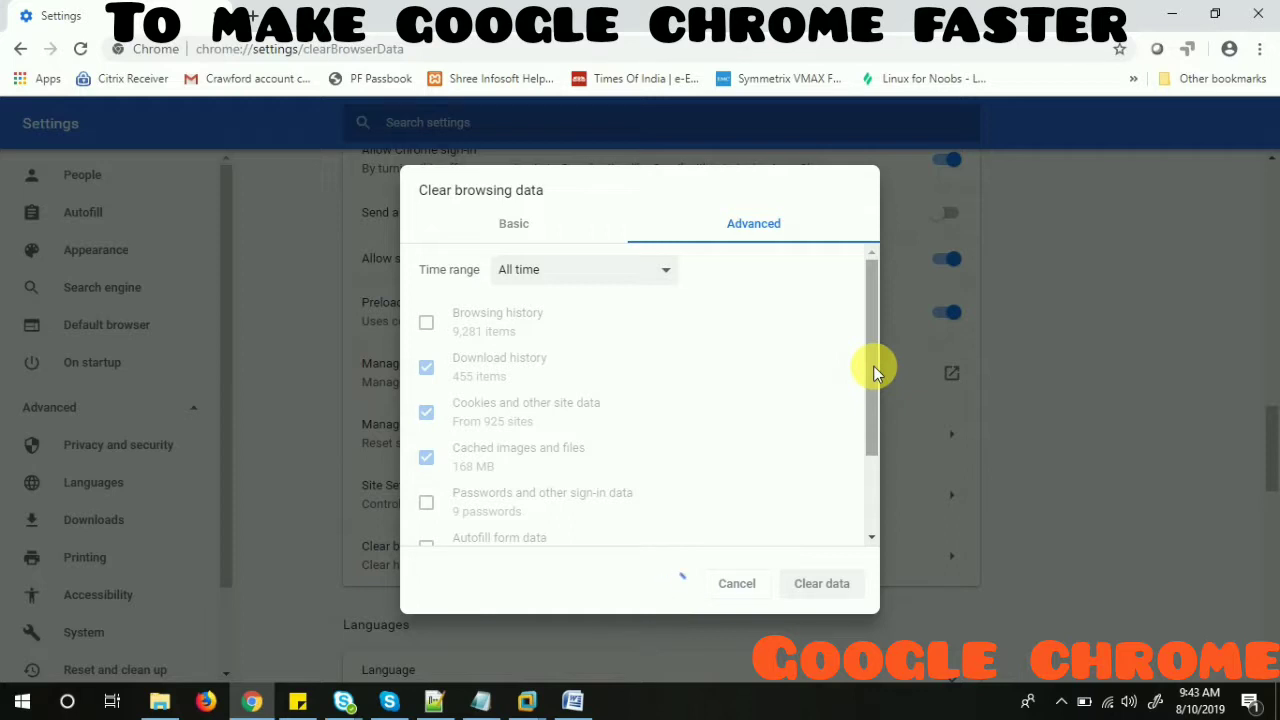
{"action": "left_click", "coordinate": [820, 584]}
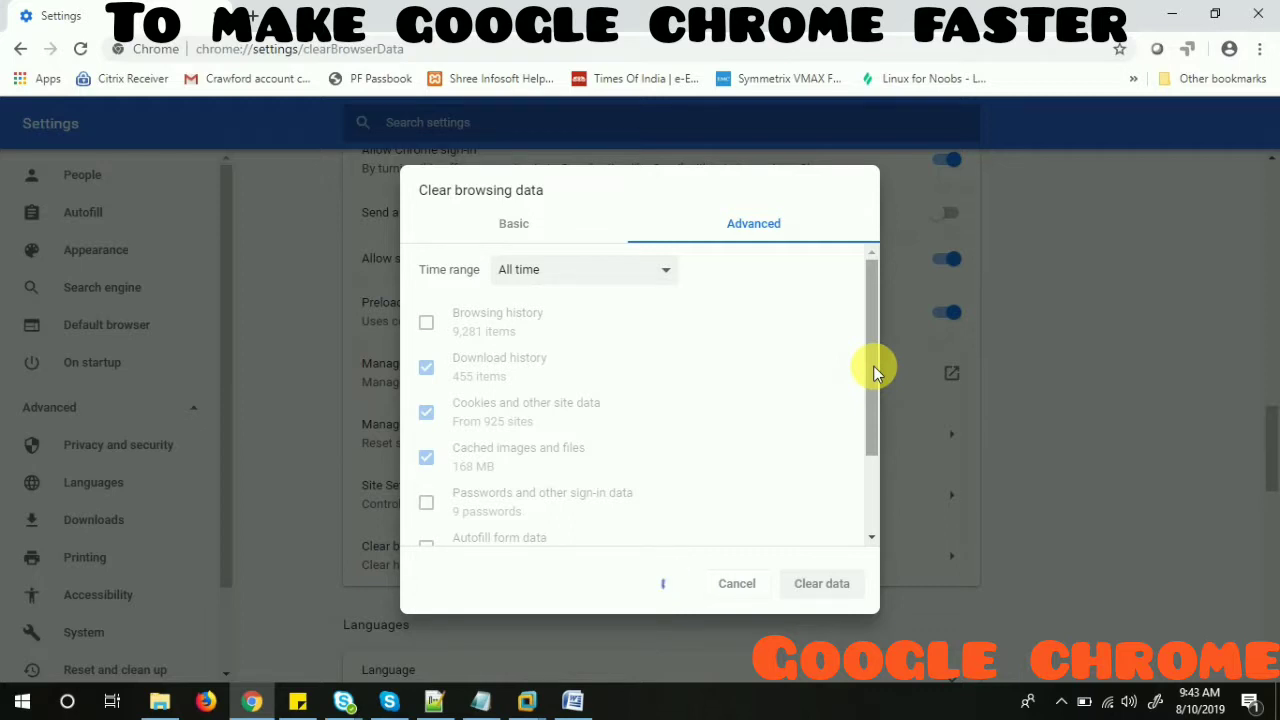
{"action": "left_click", "coordinate": [820, 584]}
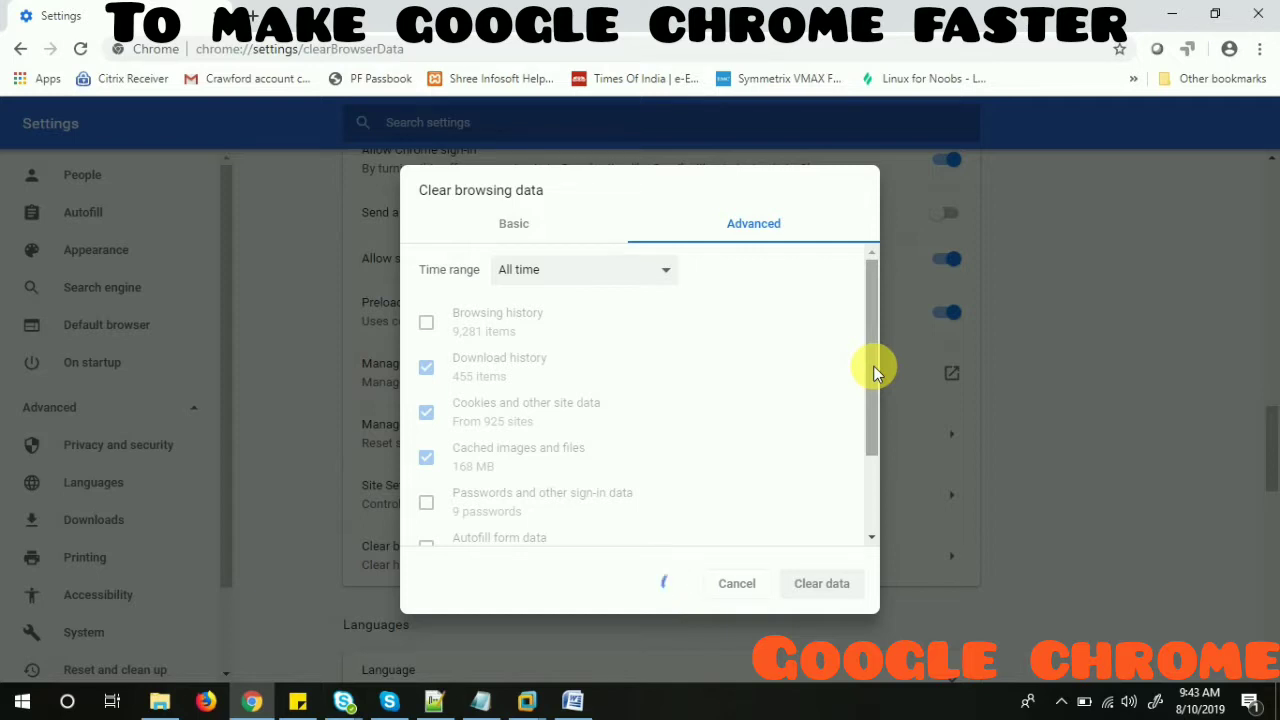
{"action": "left_click", "coordinate": [820, 584]}
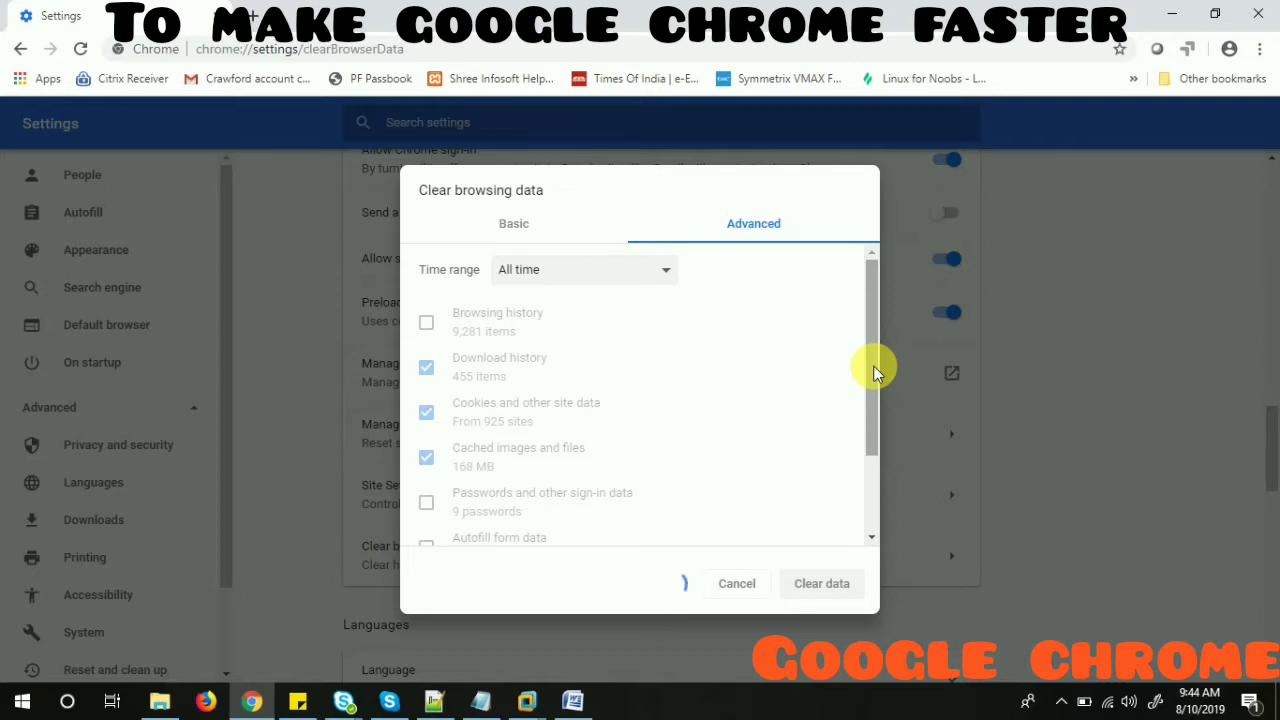
{"action": "left_click", "coordinate": [820, 584]}
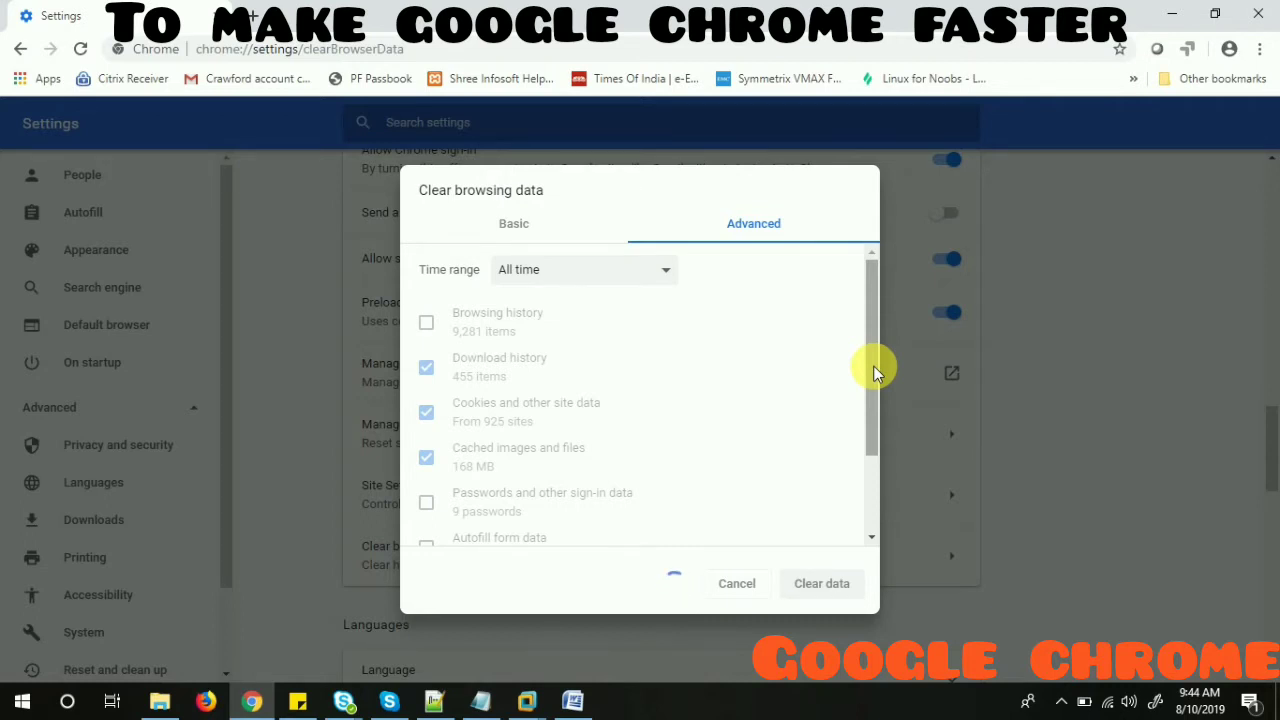
{"action": "left_click", "coordinate": [820, 584]}
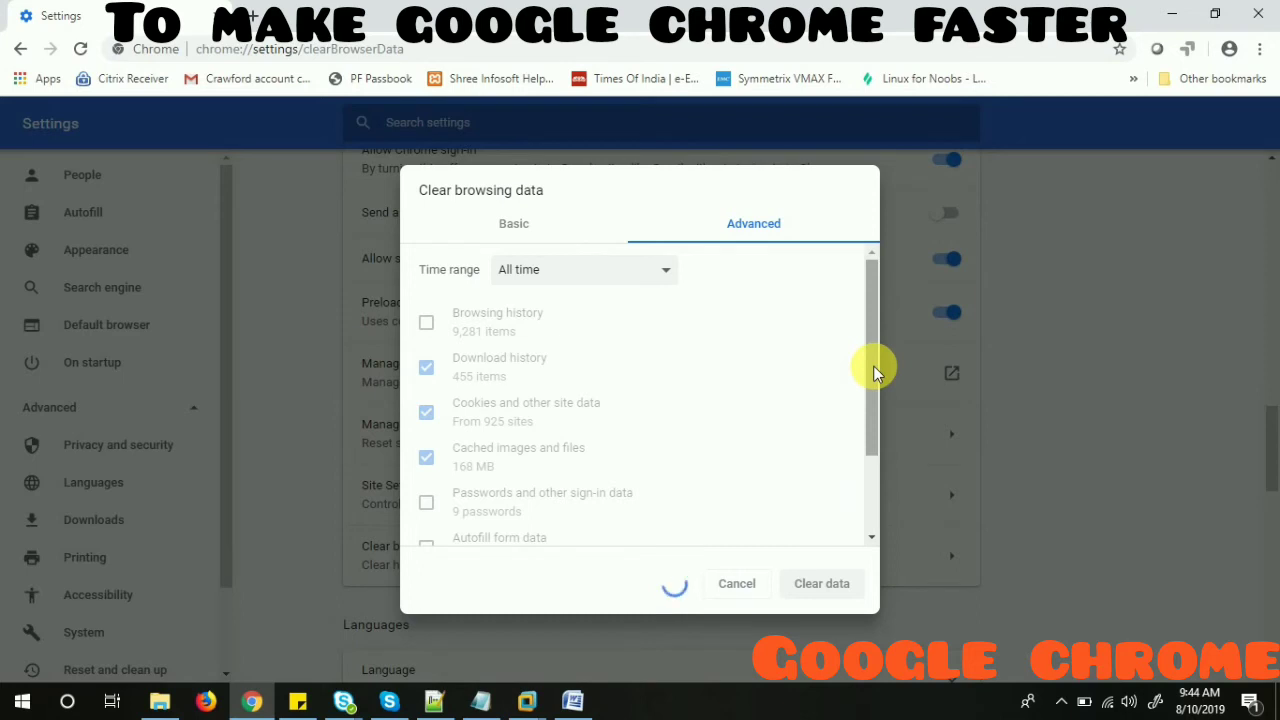